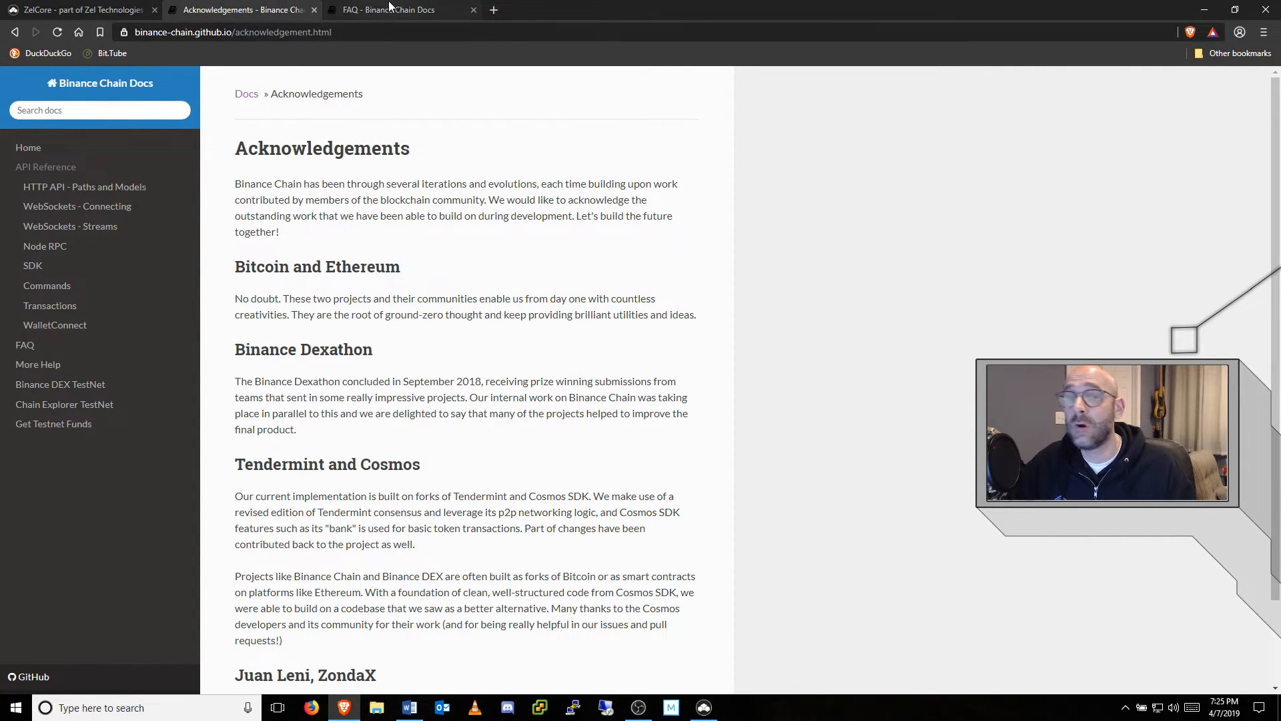
Switch from the Acknowledgements page to the Binance Chain FAQ docs page.
{"action": "left_click", "coordinate": [396, 9]}
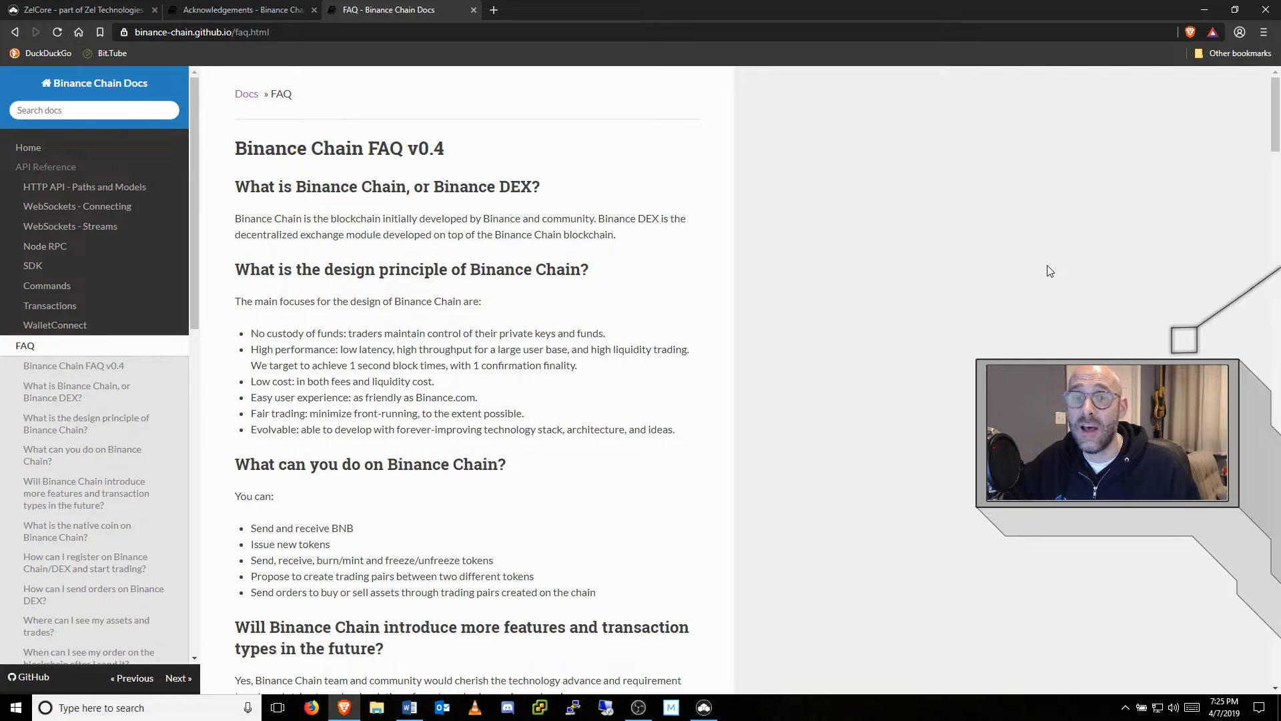
{"action": "mouse_move", "coordinate": [875, 315]}
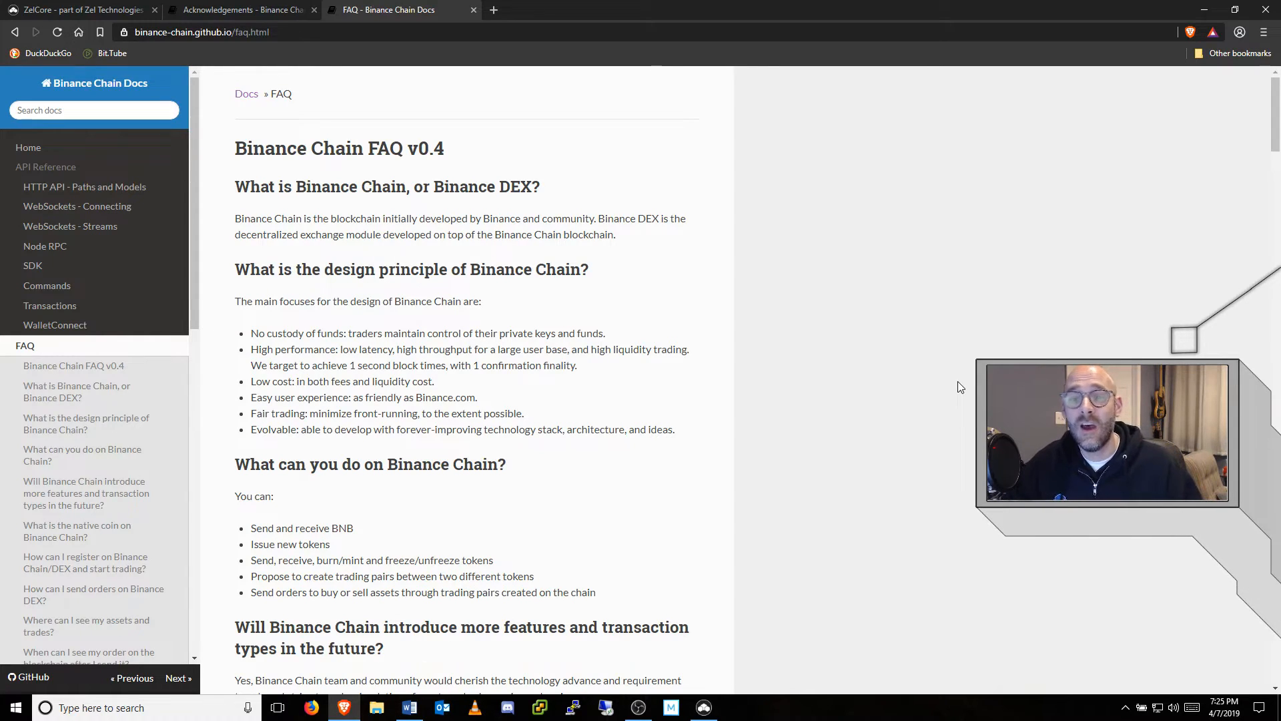
{"action": "mouse_move", "coordinate": [788, 418]}
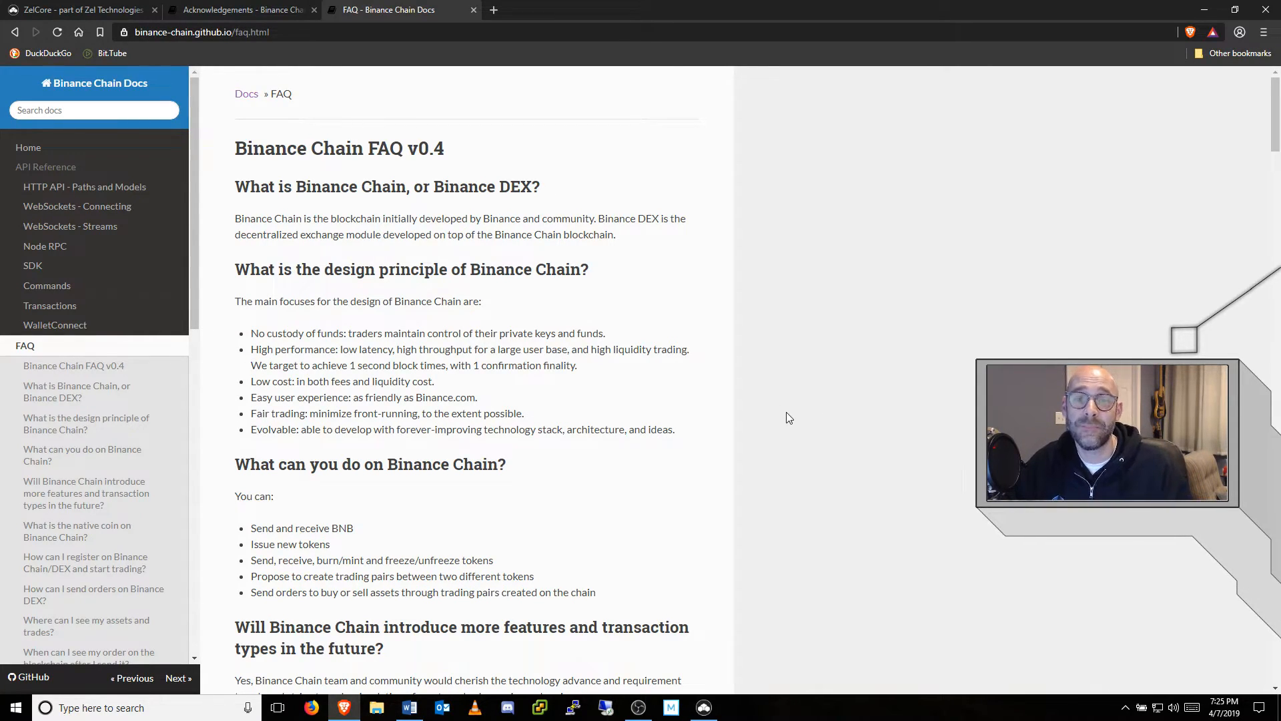
{"action": "mouse_move", "coordinate": [905, 424]}
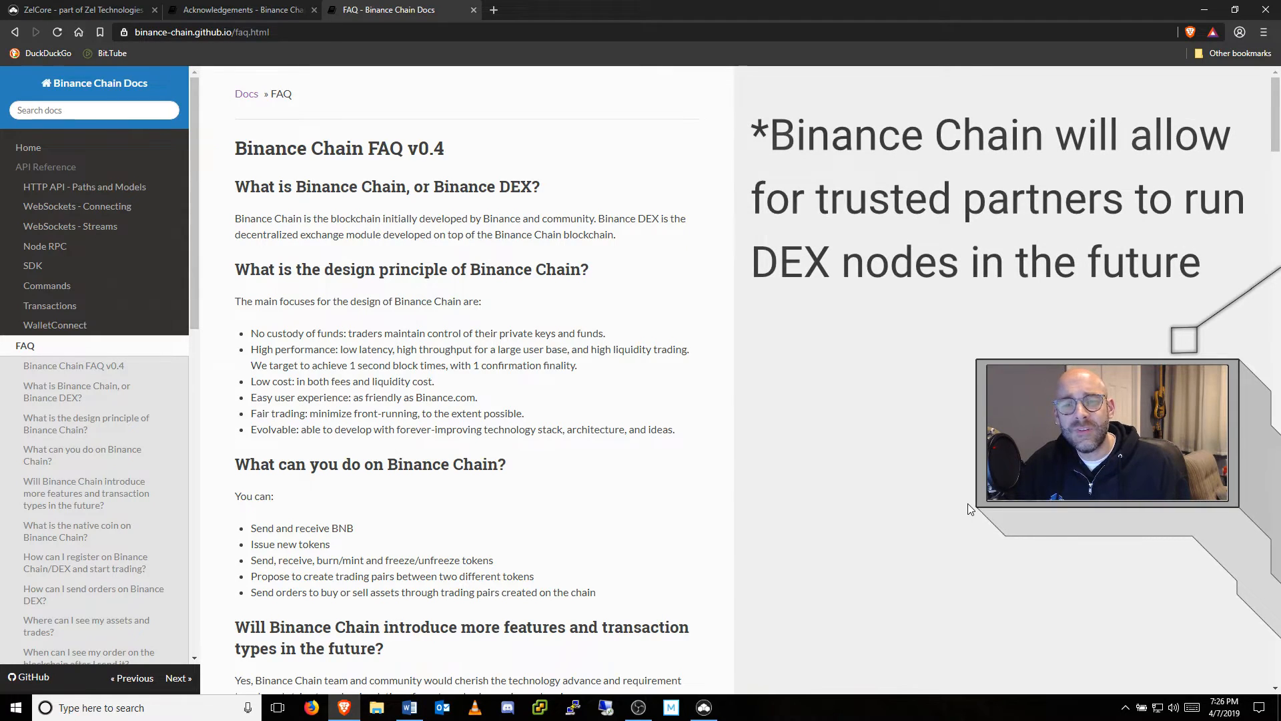
{"action": "mouse_move", "coordinate": [981, 507]}
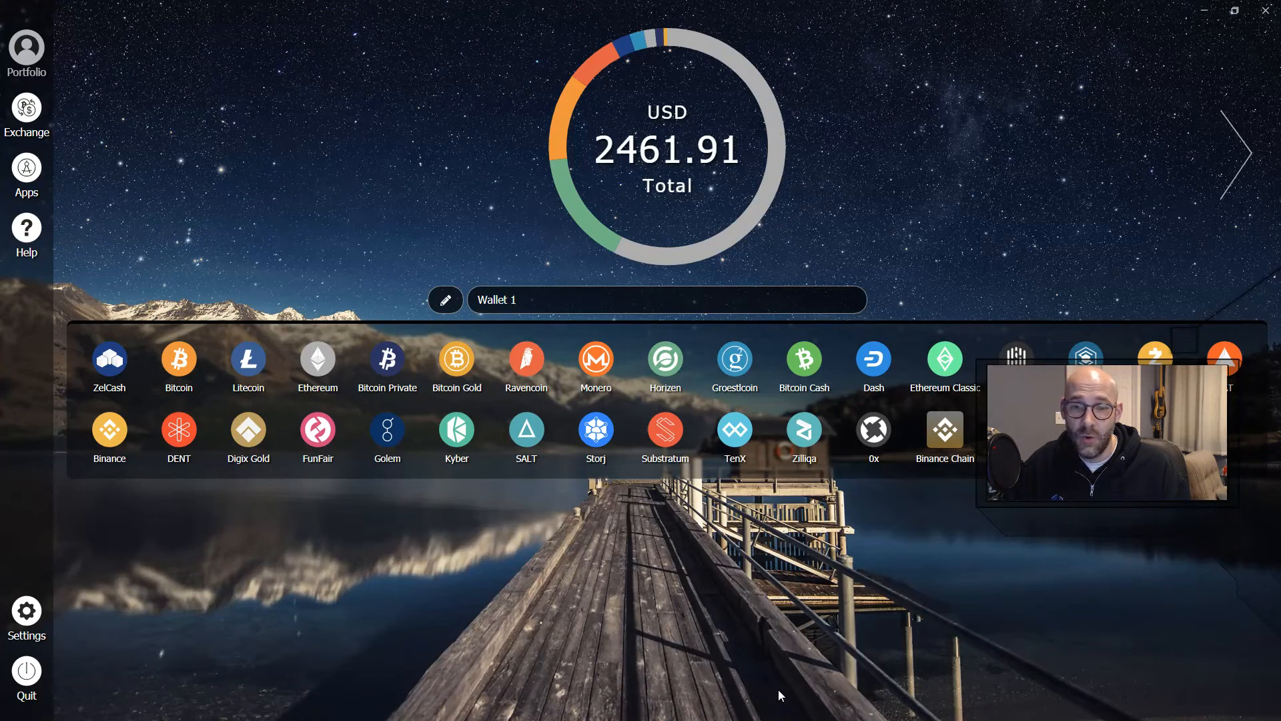
{"action": "mouse_move", "coordinate": [909, 632]}
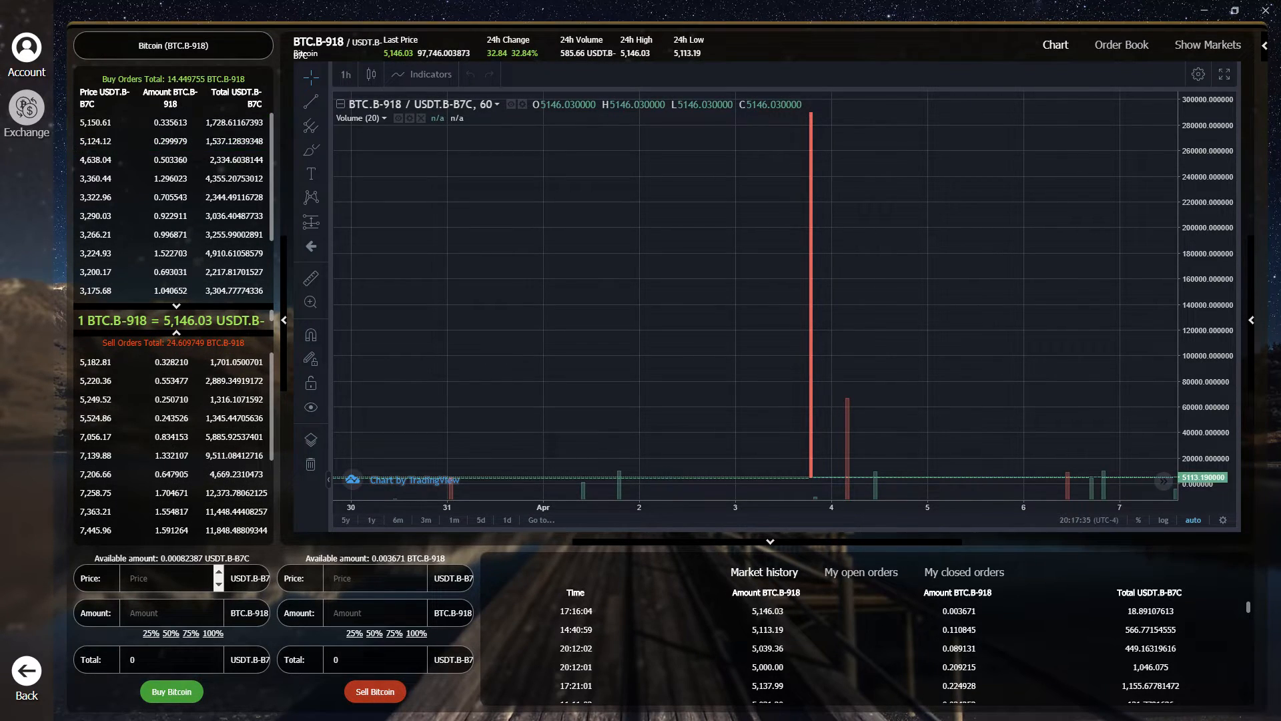
{"action": "mouse_move", "coordinate": [898, 609]}
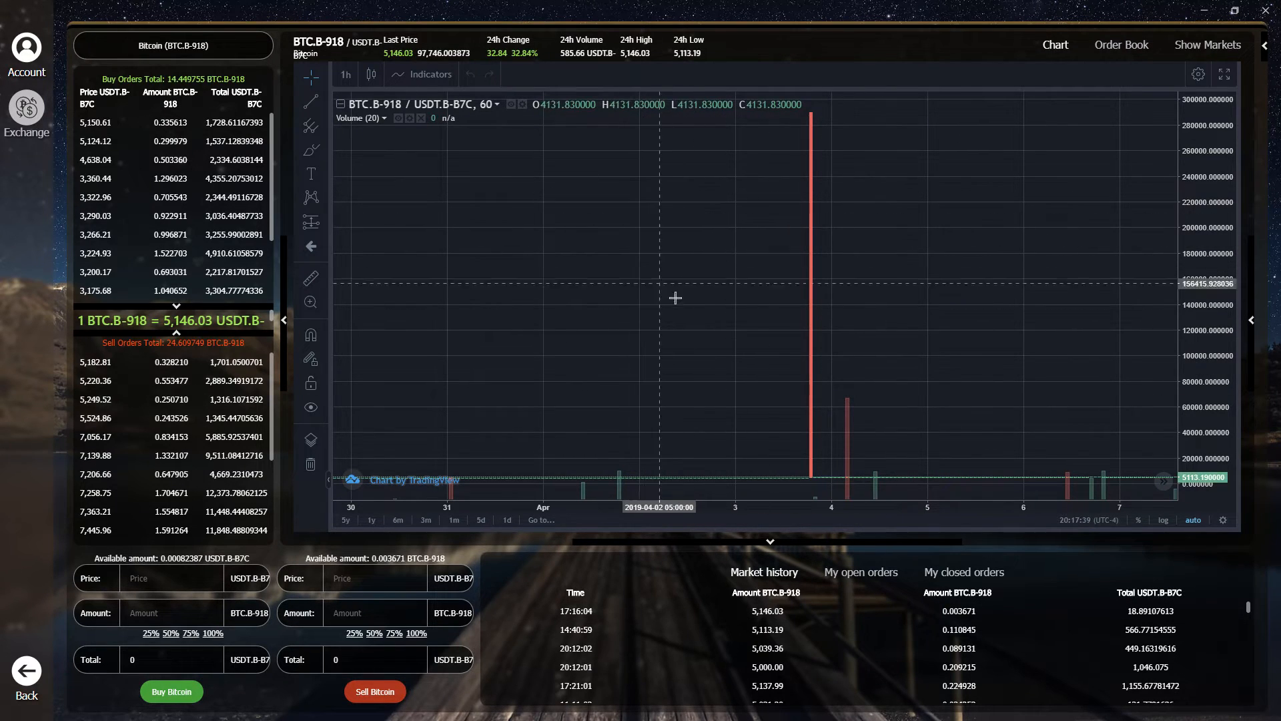
{"action": "mouse_move", "coordinate": [939, 303]}
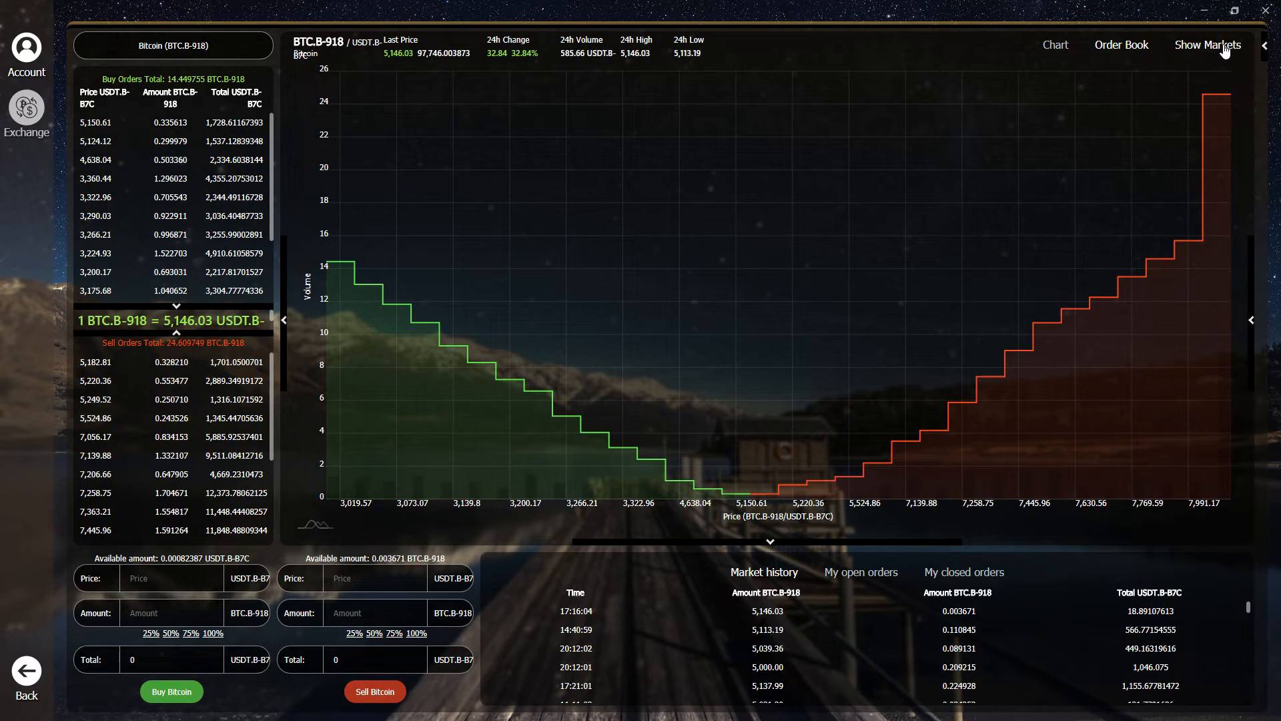
Browse the list of available trading markets from the BTC.B-918 market view.
{"action": "left_click", "coordinate": [1206, 44]}
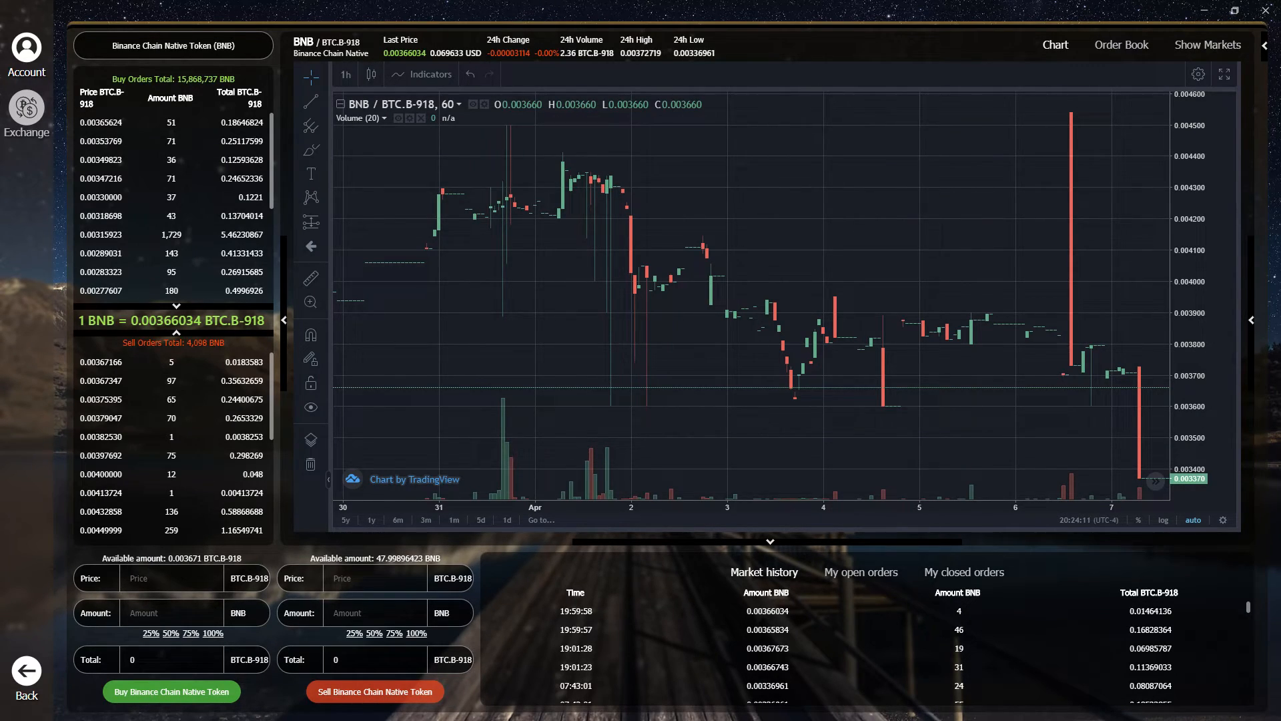
{"action": "mouse_move", "coordinate": [613, 220]}
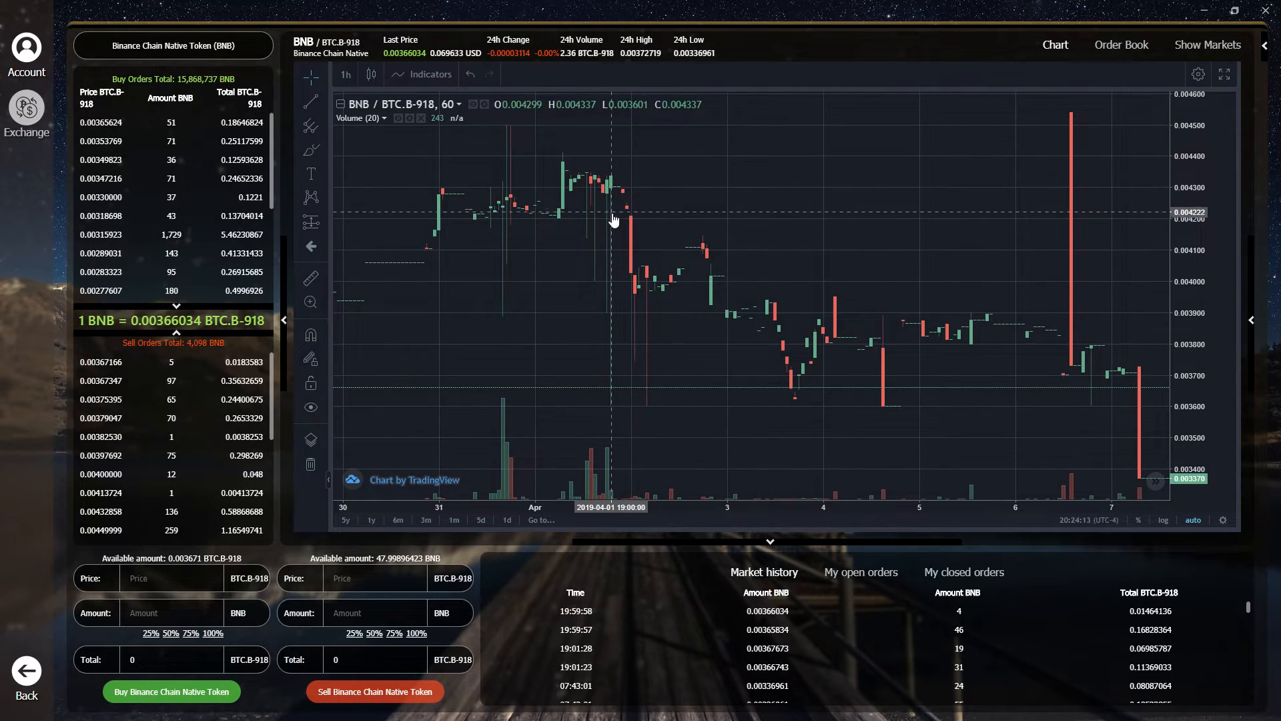
{"action": "mouse_move", "coordinate": [674, 215]}
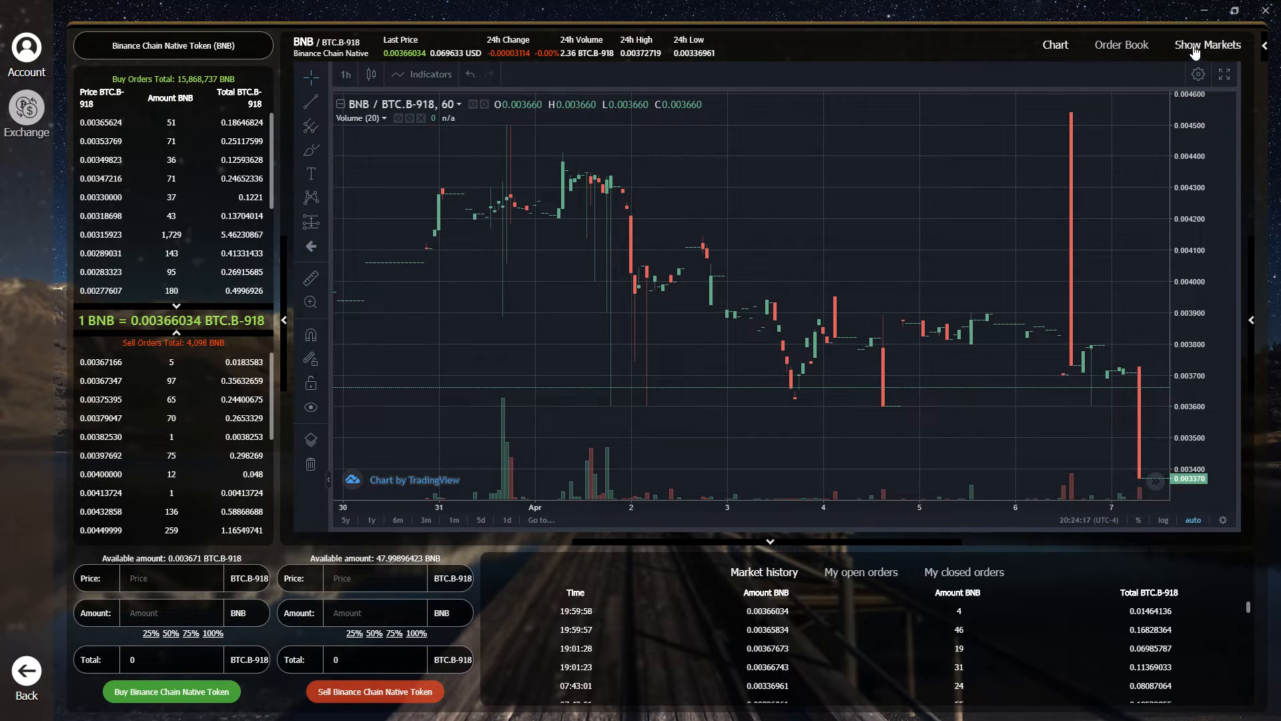
Search the market list for 'bnb' and select the BNB/USDT.B-B7C pair.
{"action": "left_click", "coordinate": [1207, 44]}
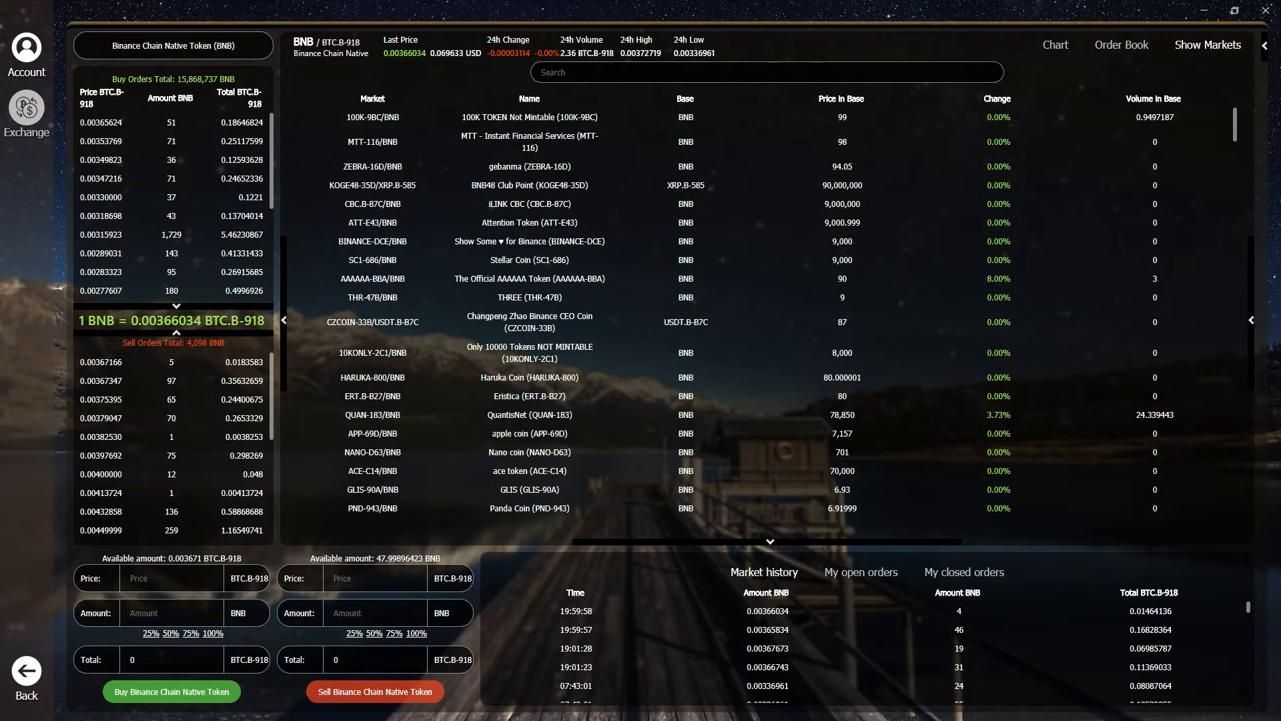
{"action": "type", "text": "bnb"}
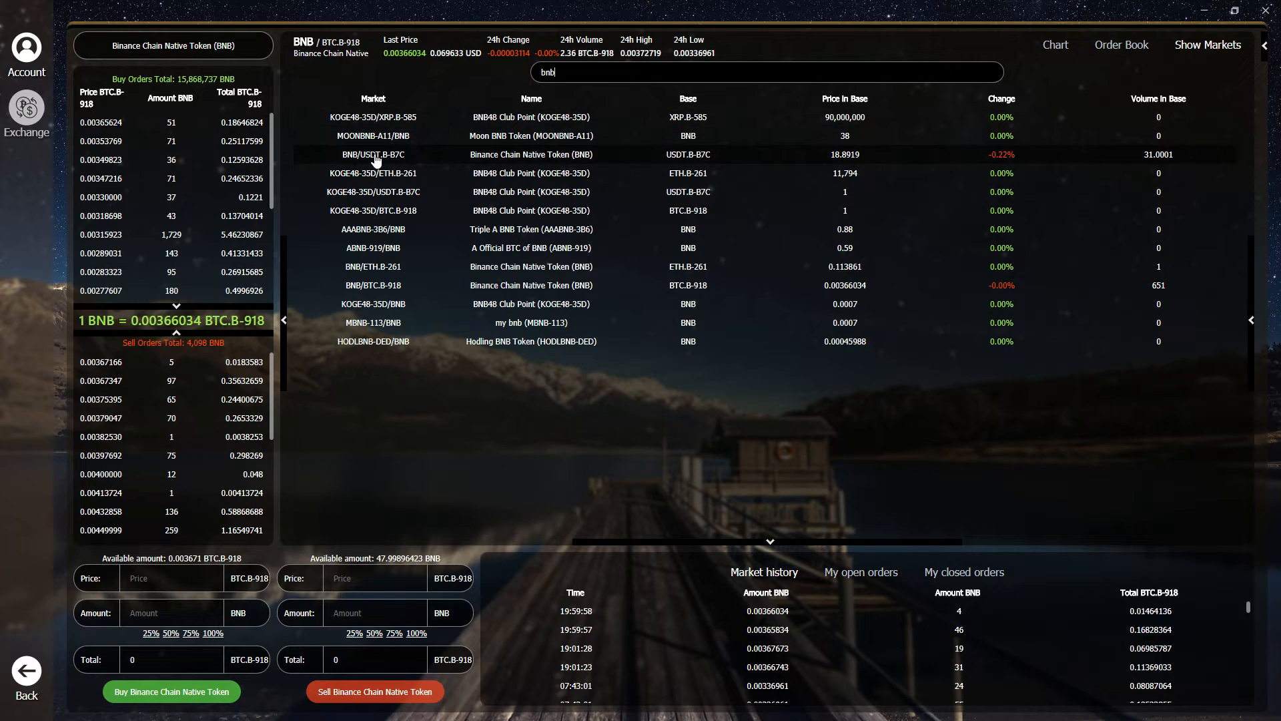
{"action": "left_click", "coordinate": [374, 154]}
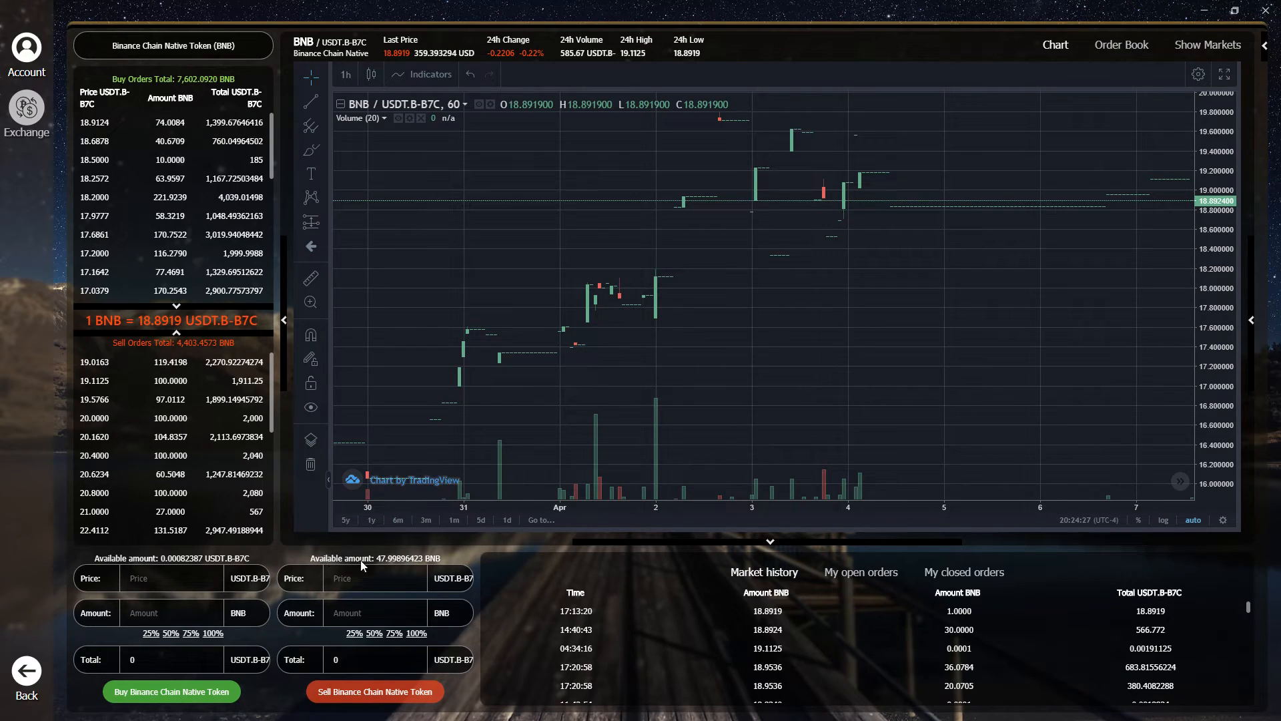
{"action": "mouse_move", "coordinate": [391, 565]}
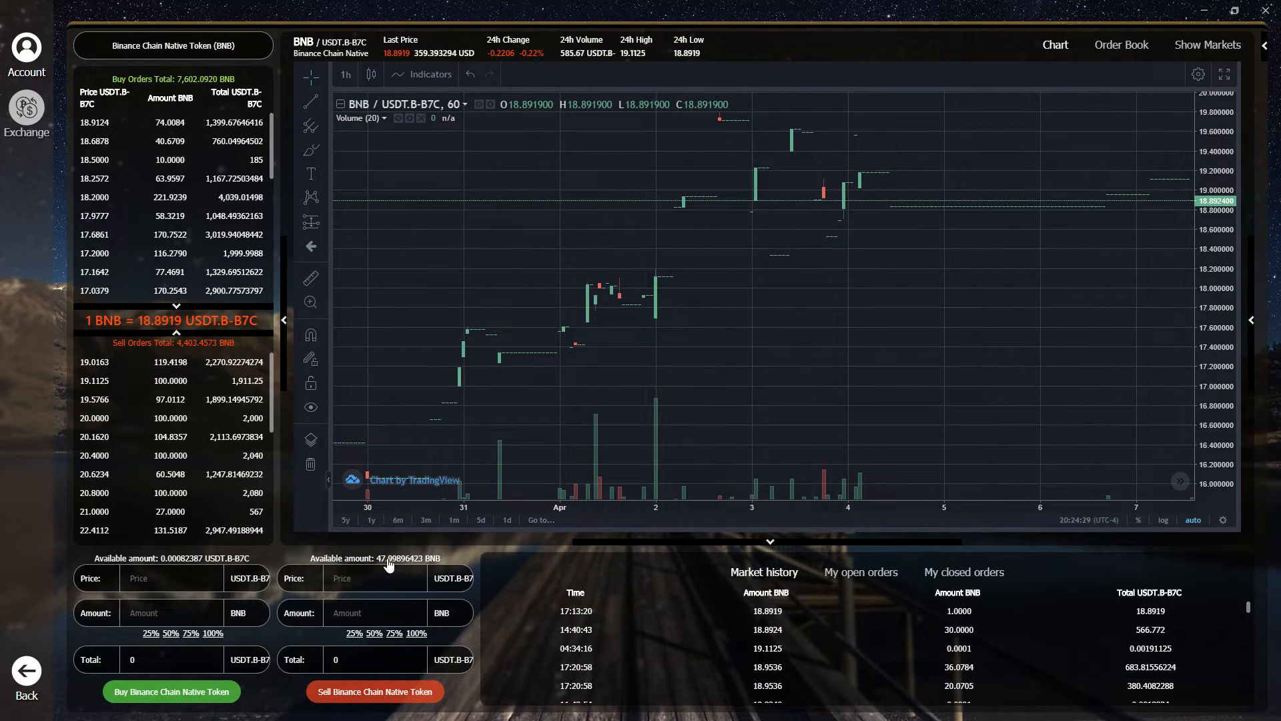
{"action": "mouse_move", "coordinate": [416, 564]}
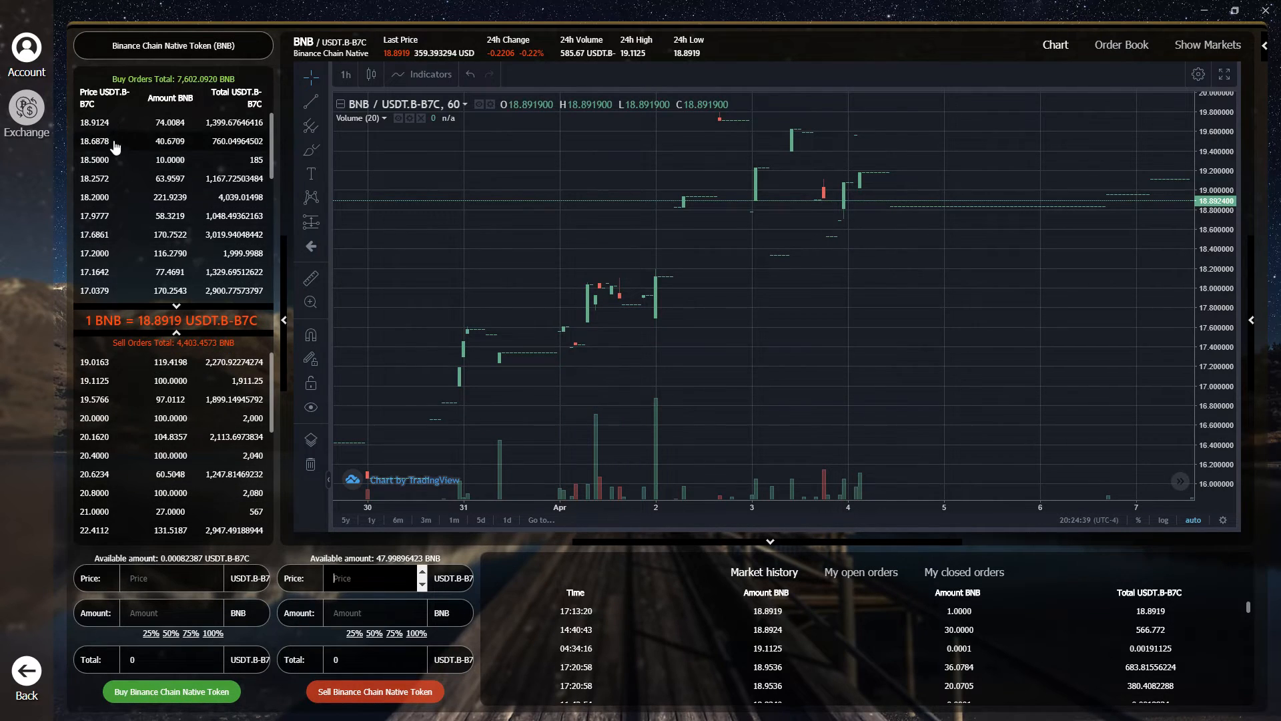
Fill the sell form from the 18.9124 buy order, set amount 1 and place the sell.
{"action": "left_click", "coordinate": [94, 123]}
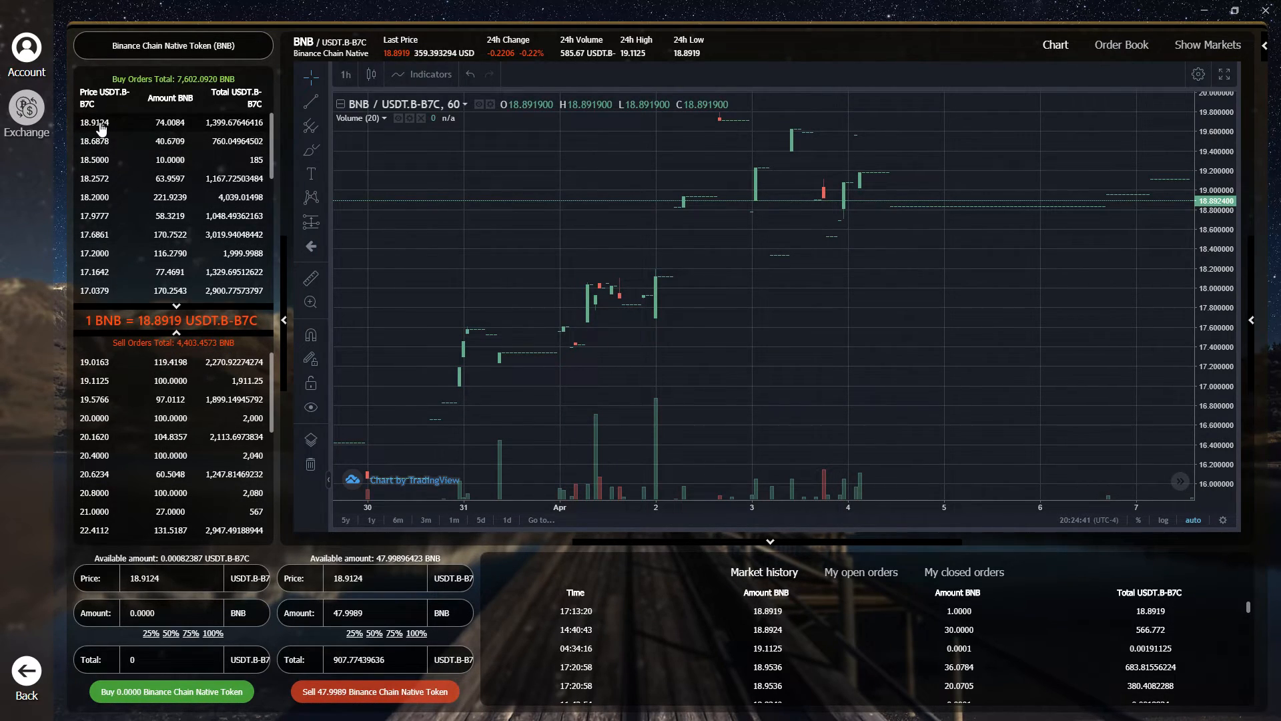
{"action": "left_click", "coordinate": [368, 613]}
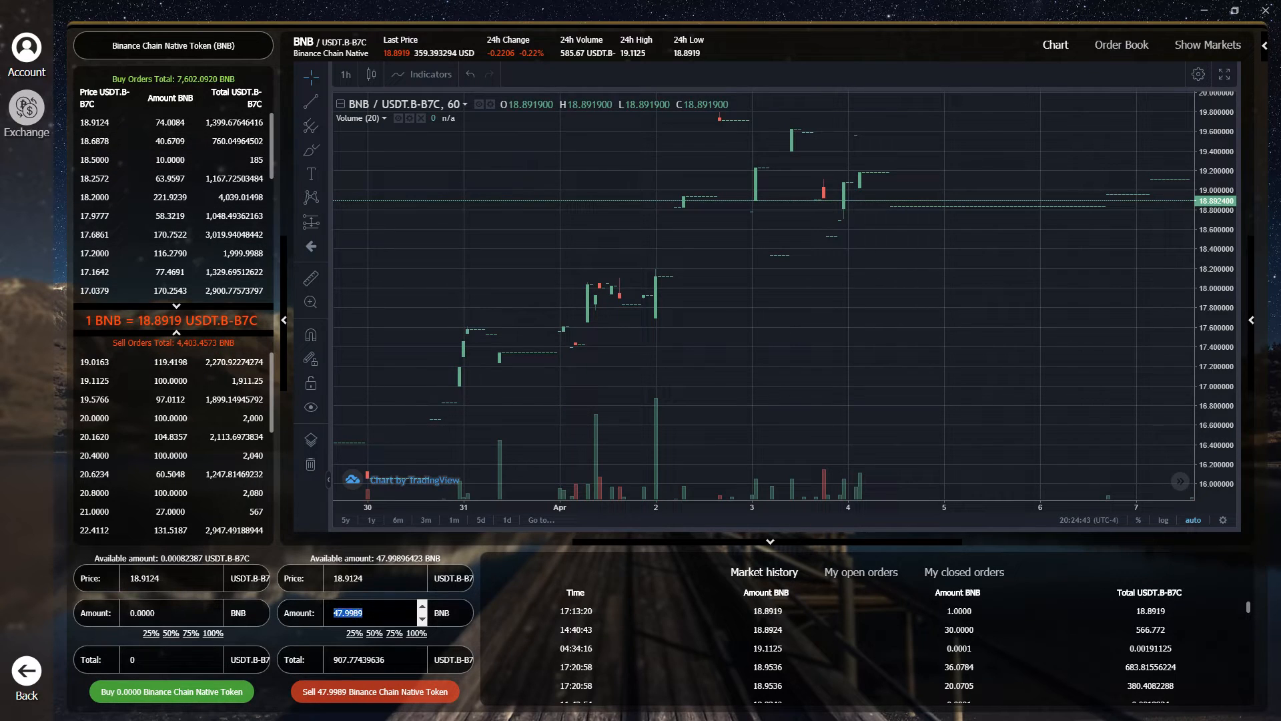
{"action": "type", "text": "1"}
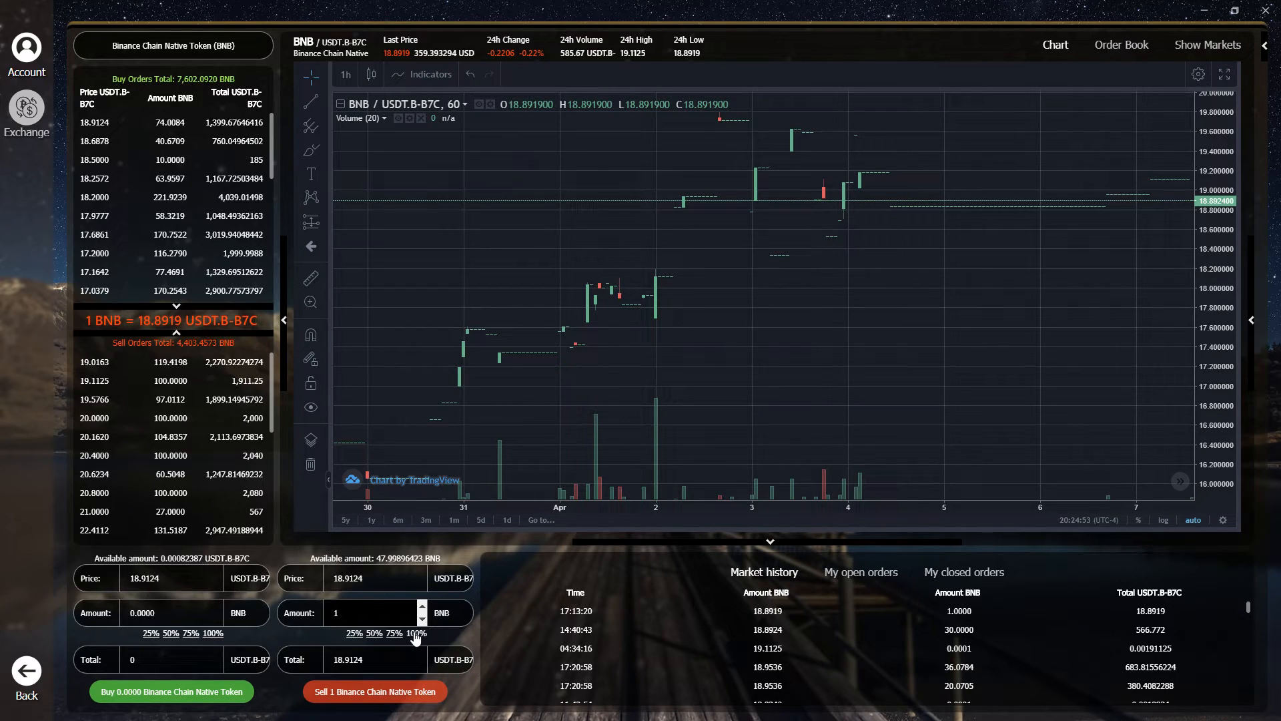
{"action": "mouse_move", "coordinate": [413, 648]}
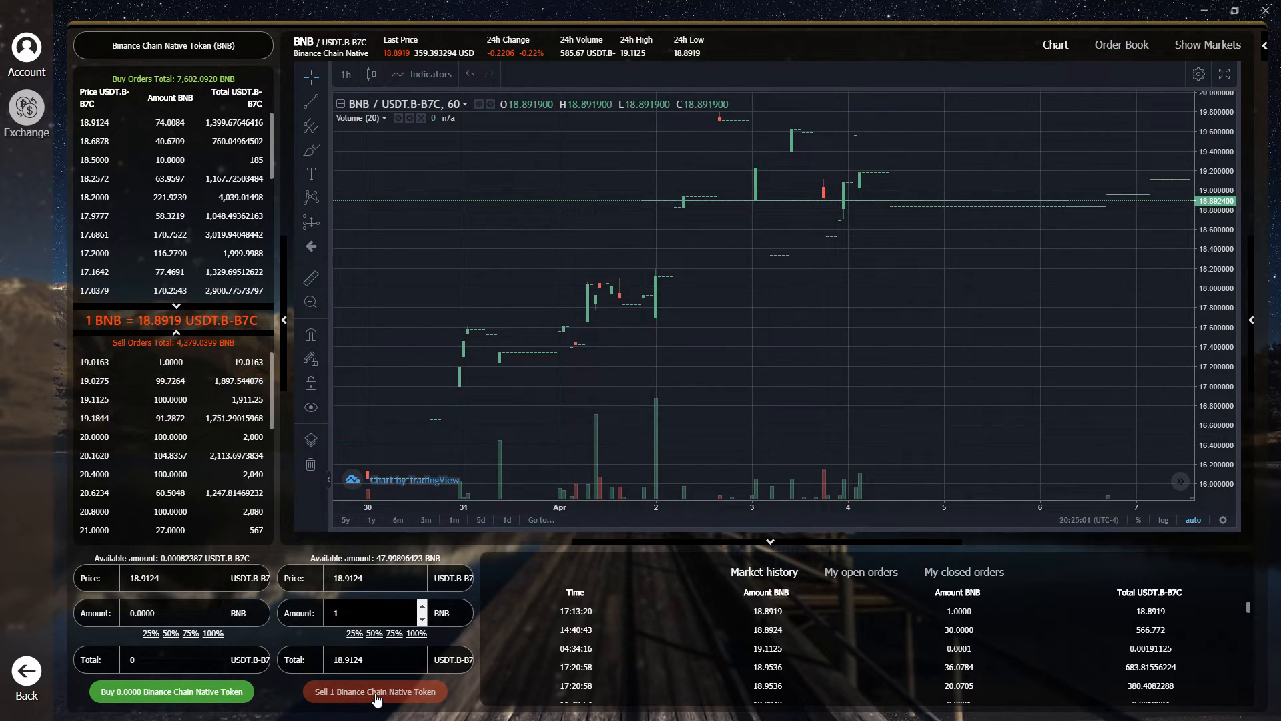
{"action": "left_click", "coordinate": [373, 691]}
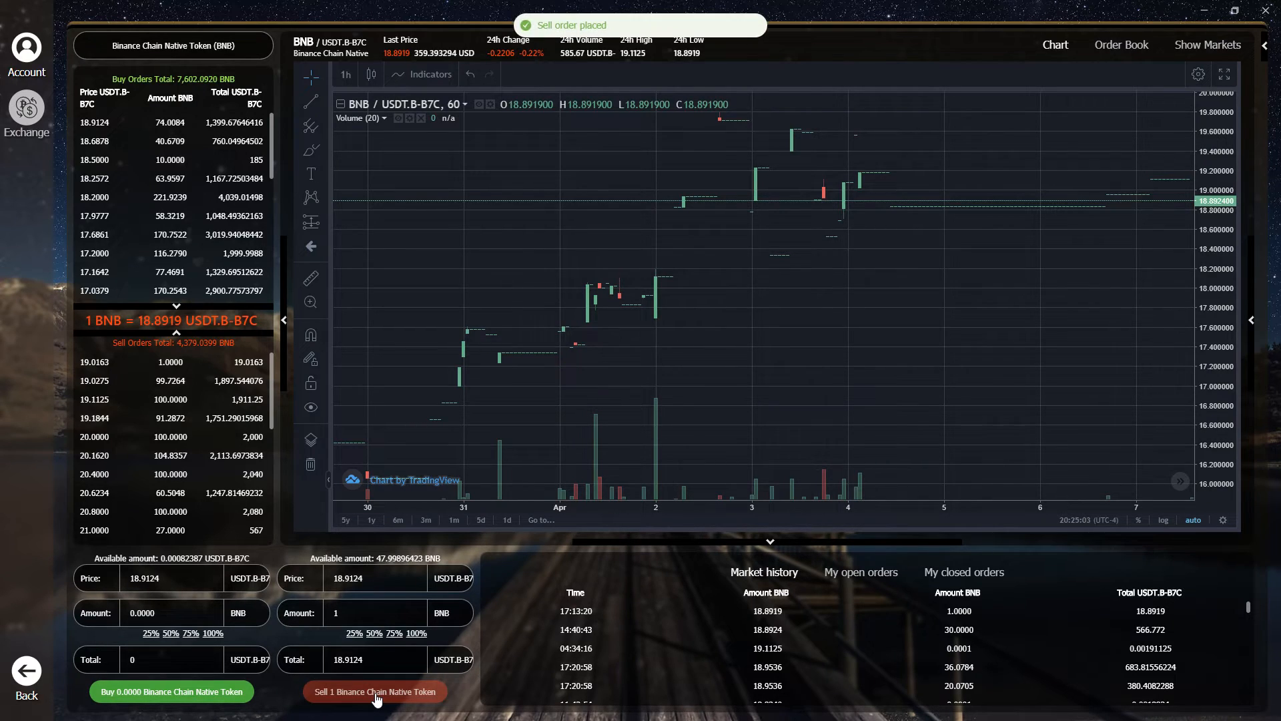
{"action": "left_click", "coordinate": [374, 692]}
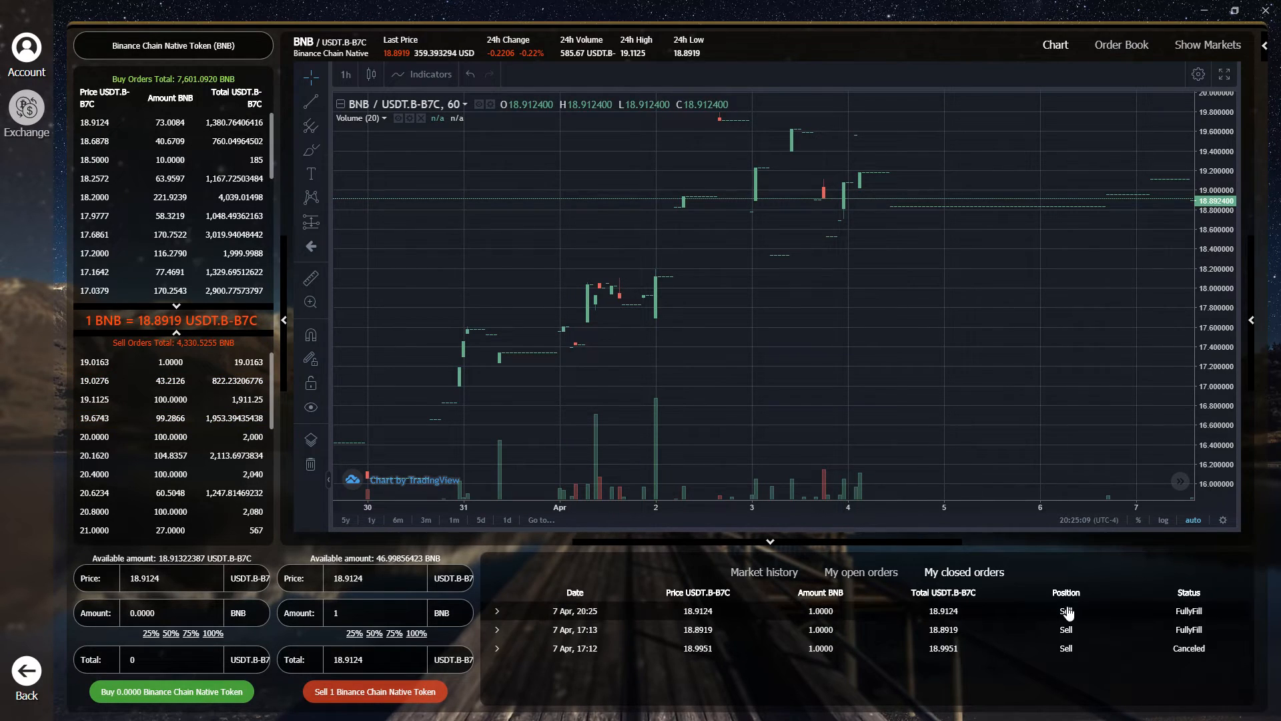
{"action": "mouse_move", "coordinate": [1072, 617]}
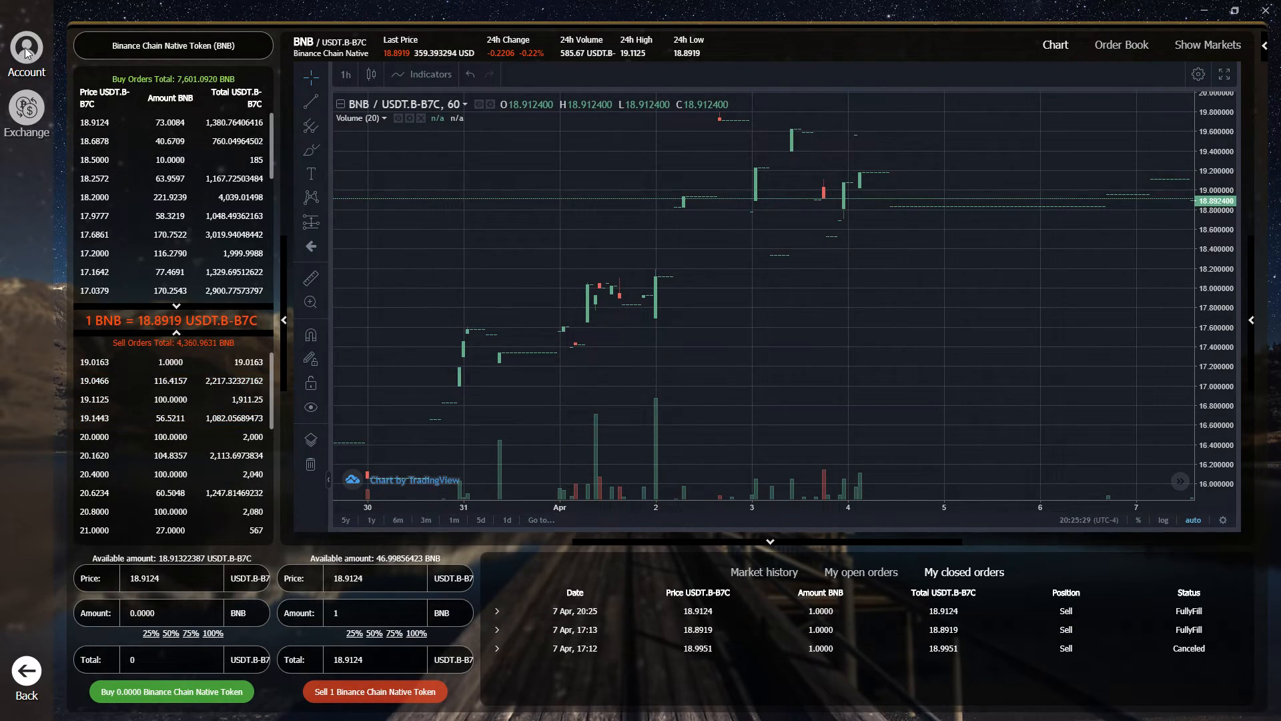
Return from the FullyFill closed order to the account balances page.
{"action": "left_click", "coordinate": [27, 53]}
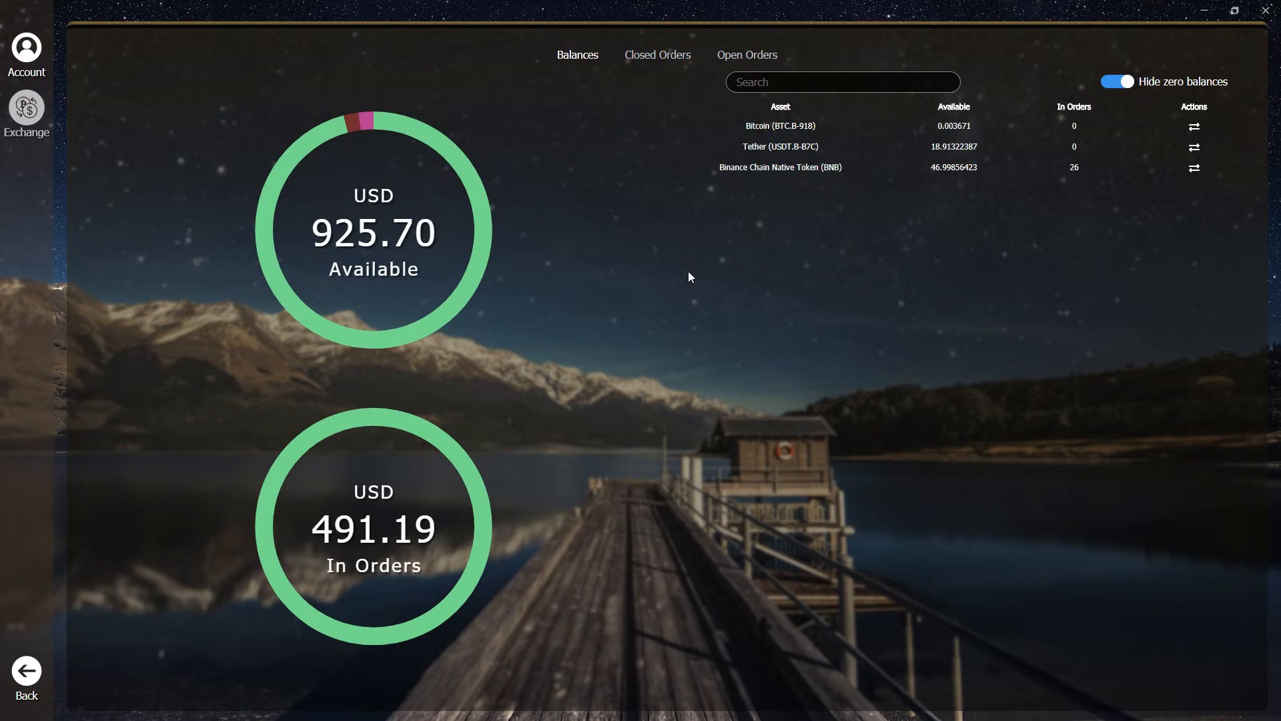
Review closed orders and open orders, then return to asset balances.
{"action": "left_click", "coordinate": [779, 147]}
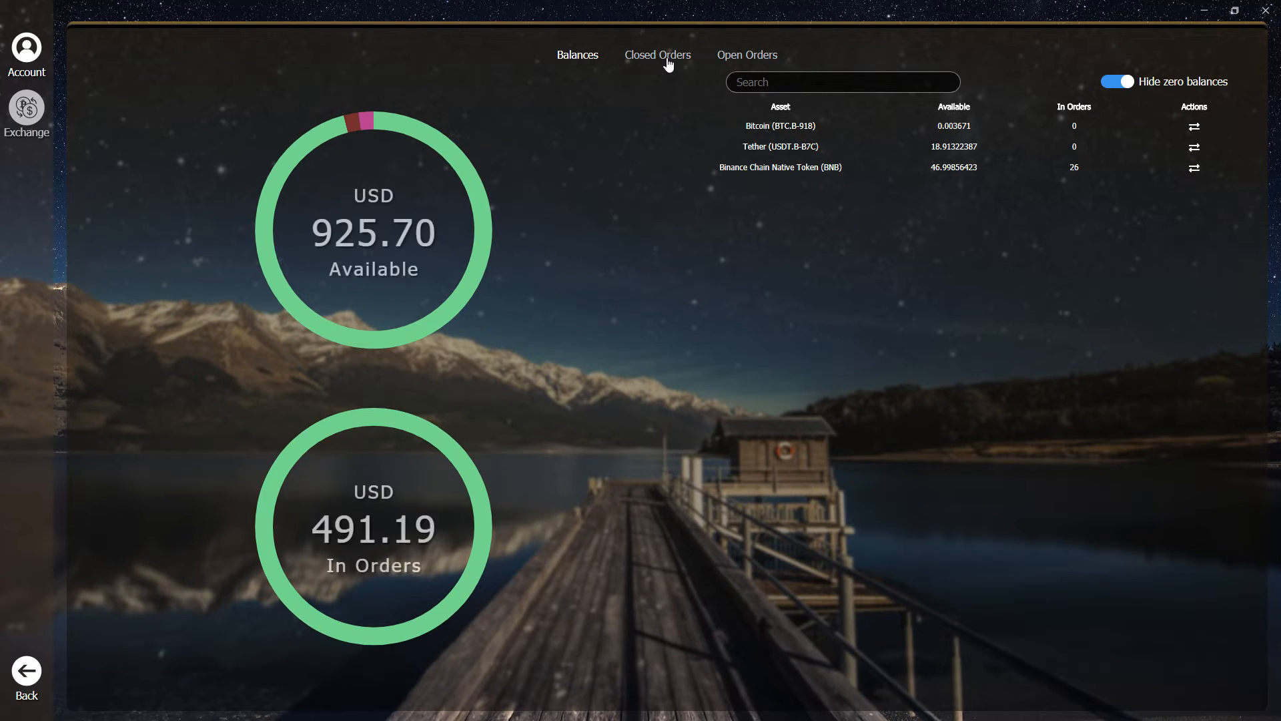
{"action": "left_click", "coordinate": [656, 54]}
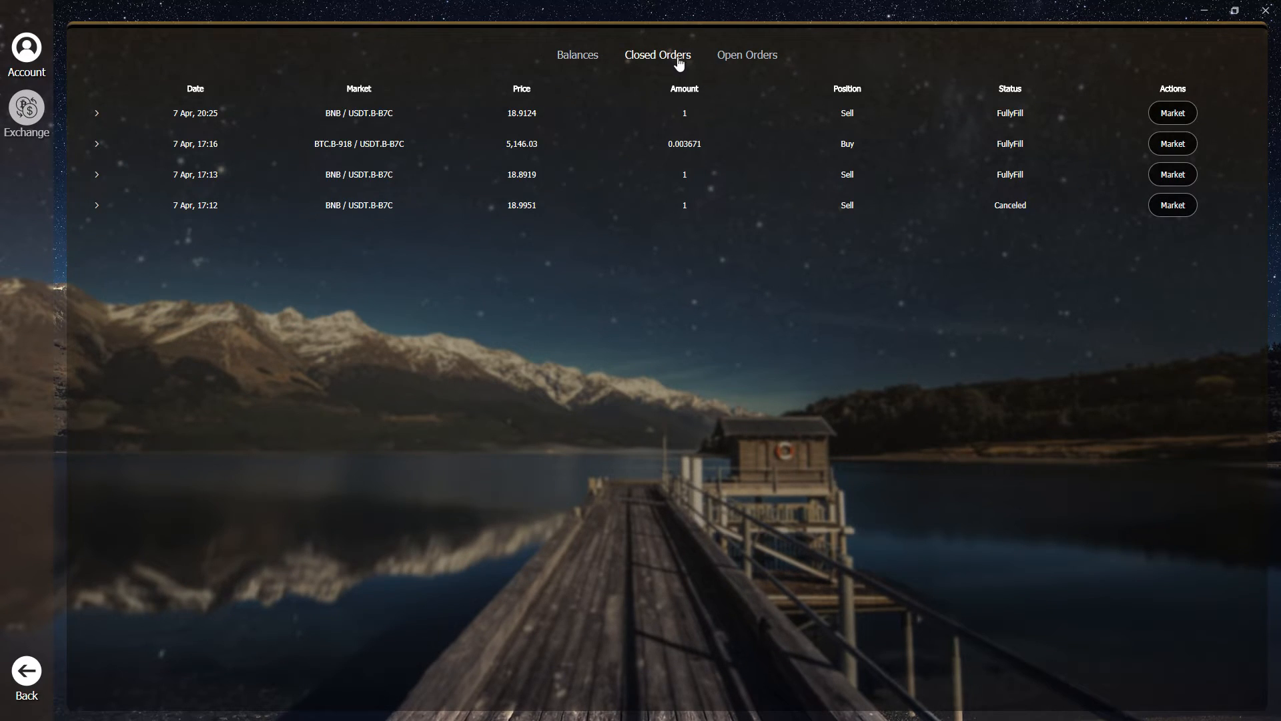
{"action": "left_click", "coordinate": [744, 55]}
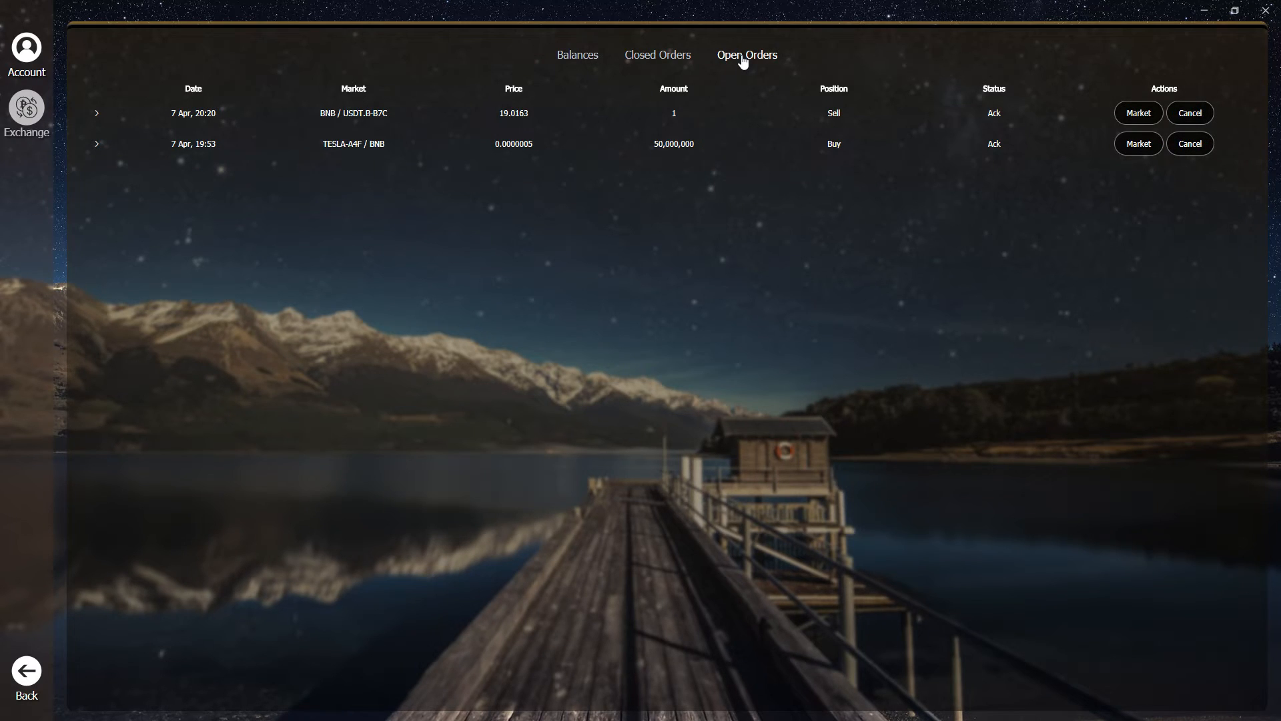
{"action": "left_click", "coordinate": [577, 55]}
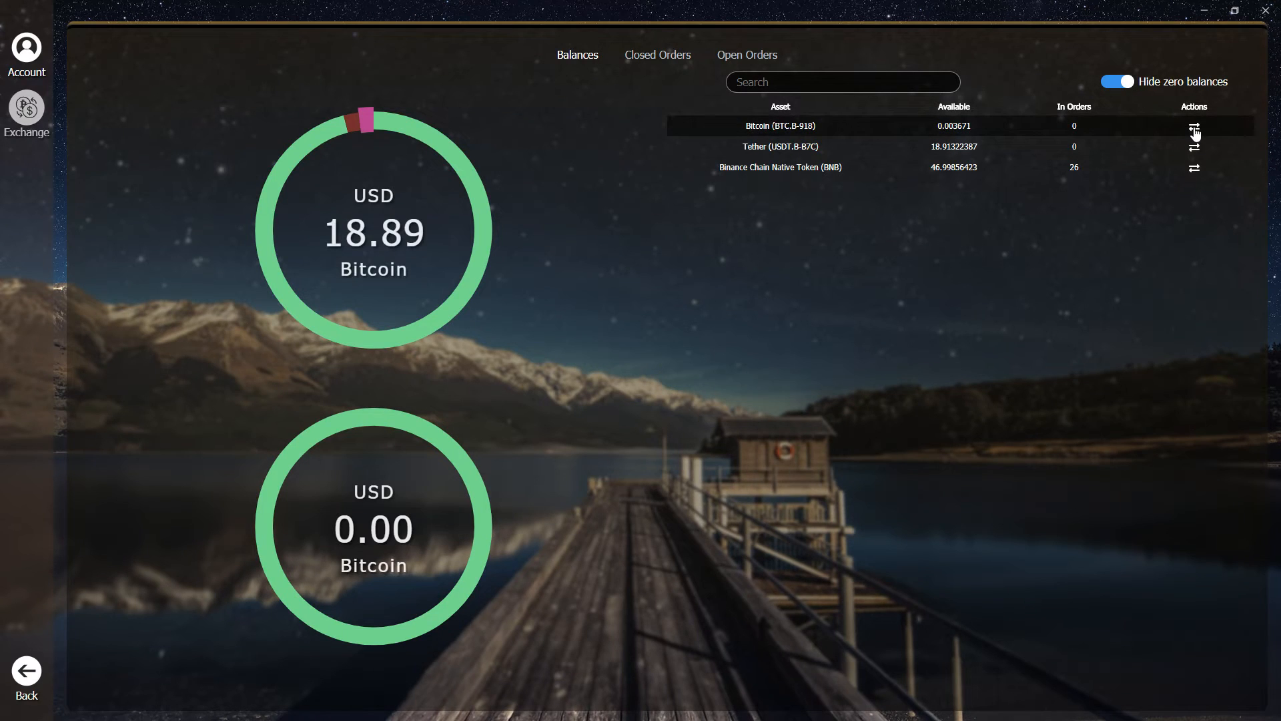
{"action": "mouse_move", "coordinate": [1255, 135]}
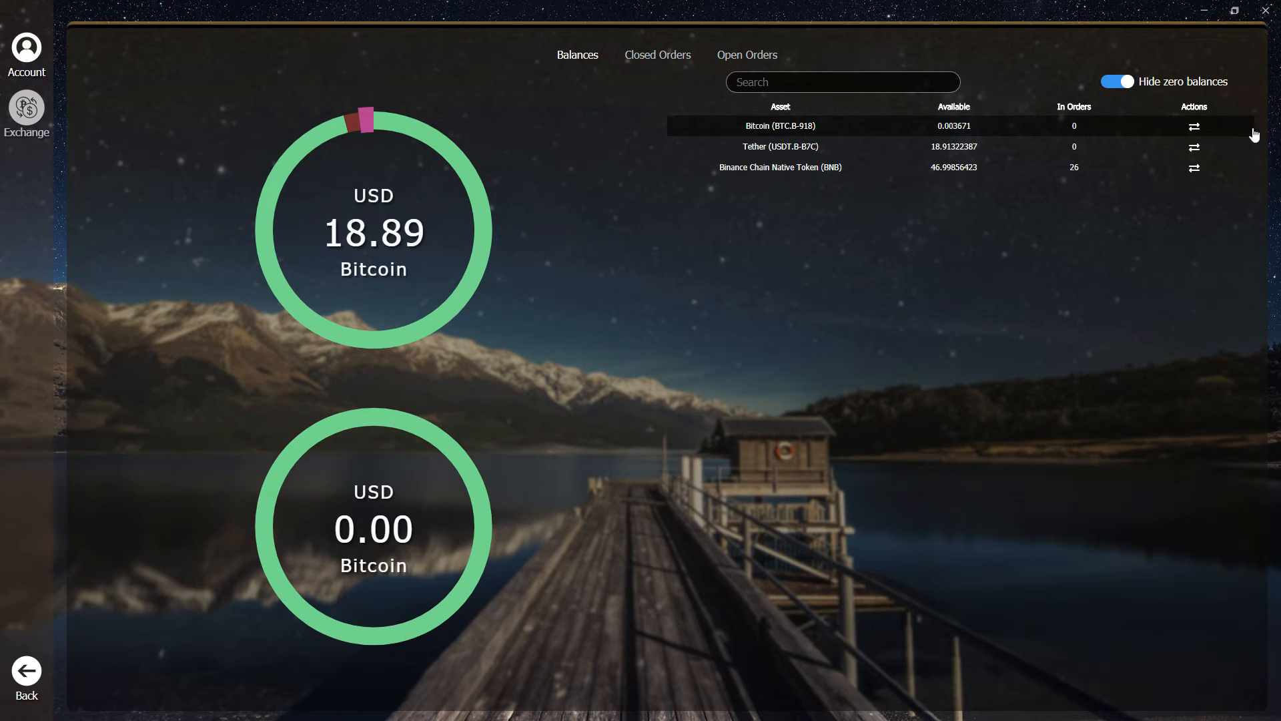
List the markets that trade Tether, then those that trade BNB.
{"action": "left_click", "coordinate": [1193, 148]}
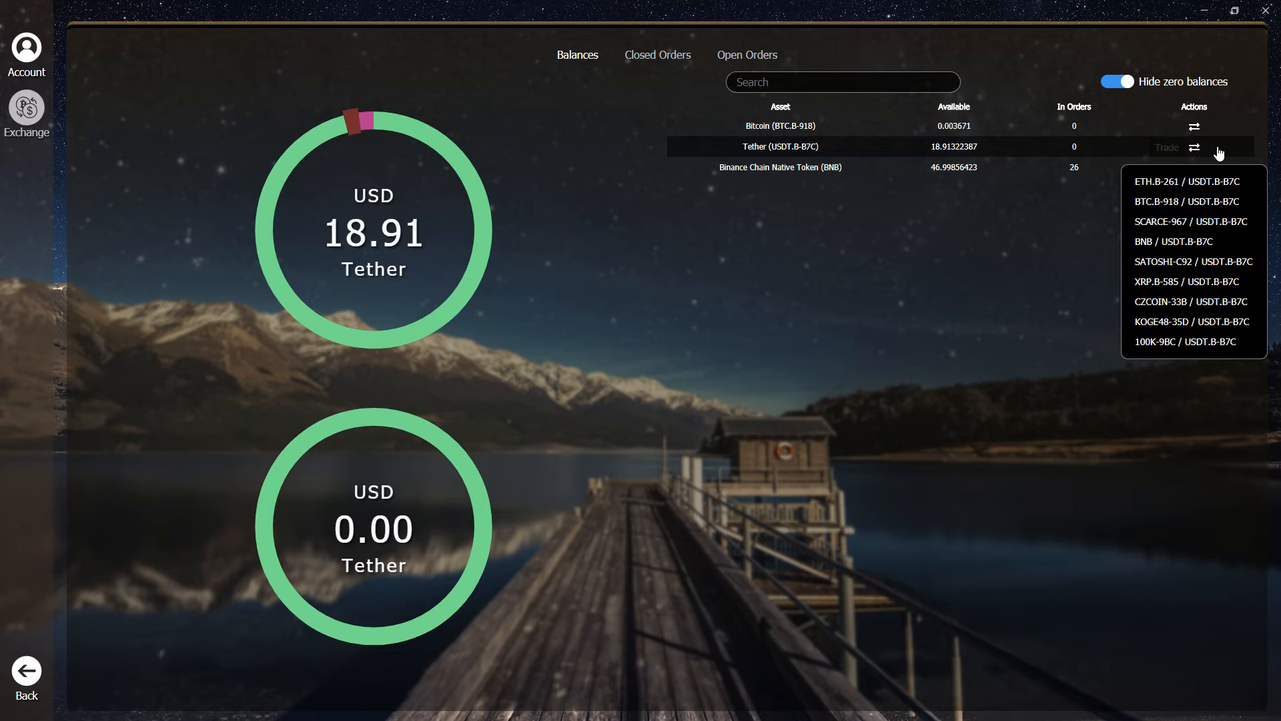
{"action": "mouse_move", "coordinate": [1193, 167]}
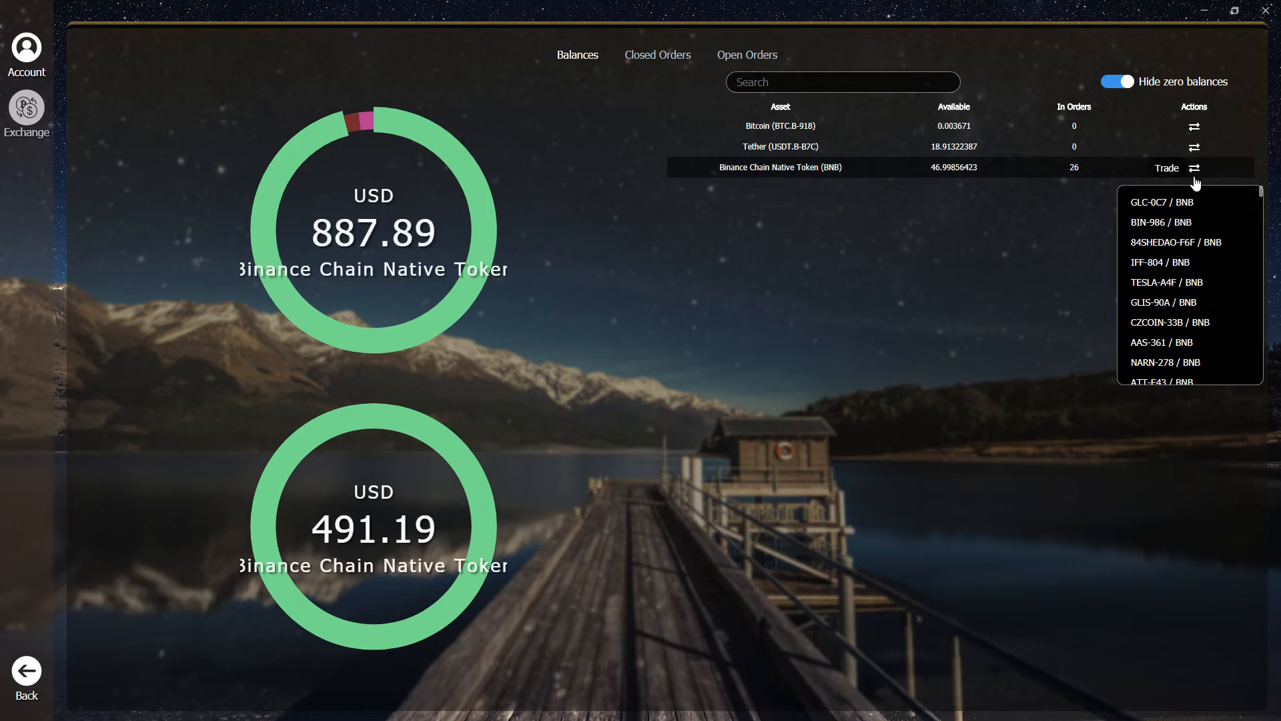
{"action": "left_click", "coordinate": [1162, 281]}
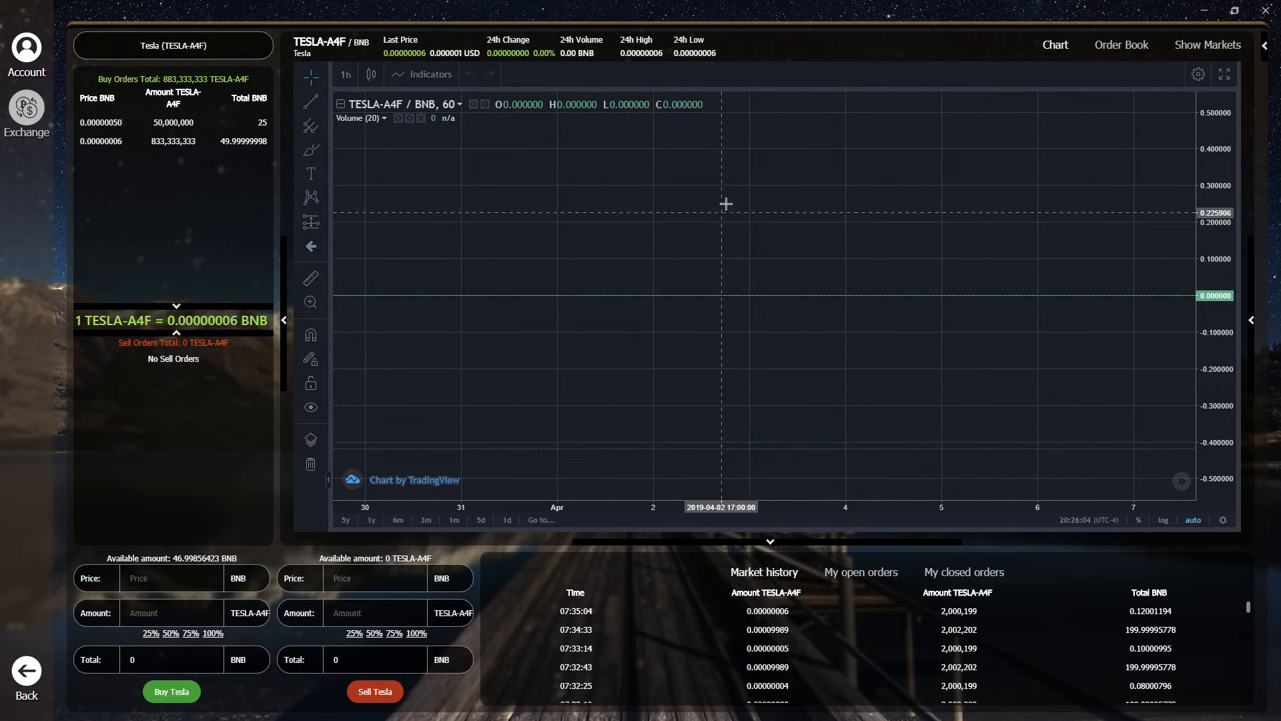
{"action": "mouse_move", "coordinate": [862, 44]}
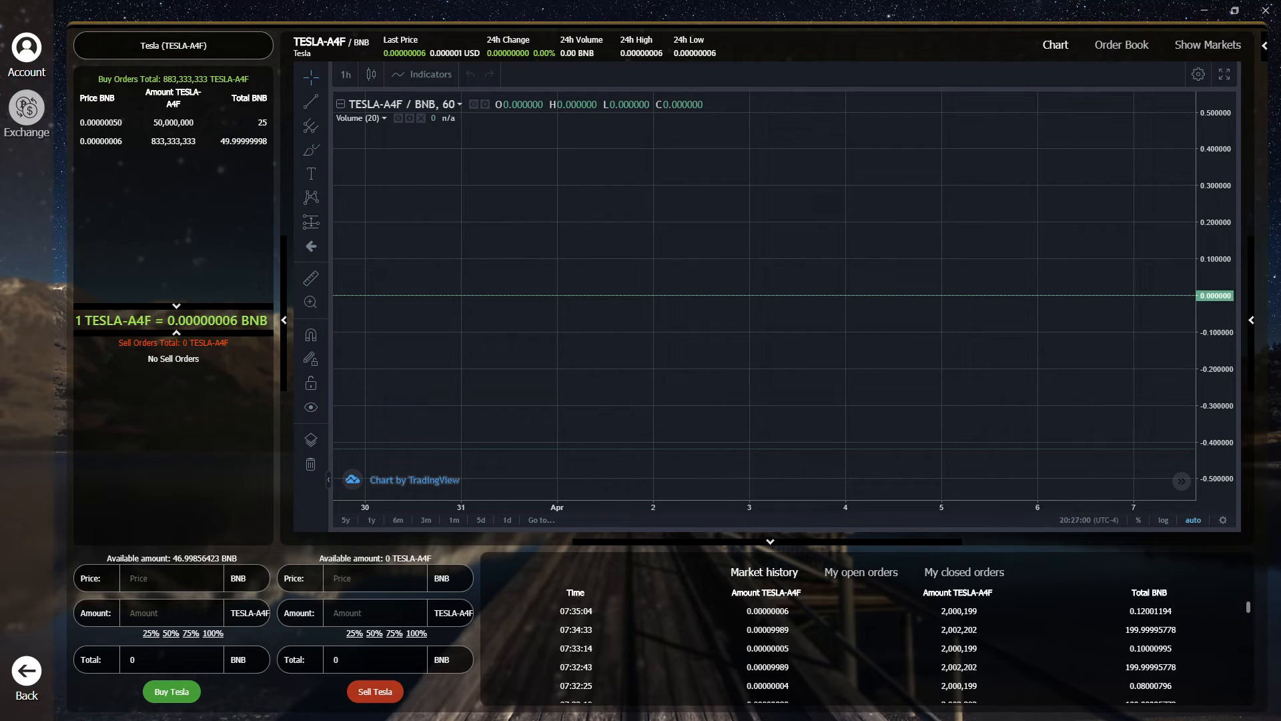
{"action": "mouse_move", "coordinate": [640, 383]}
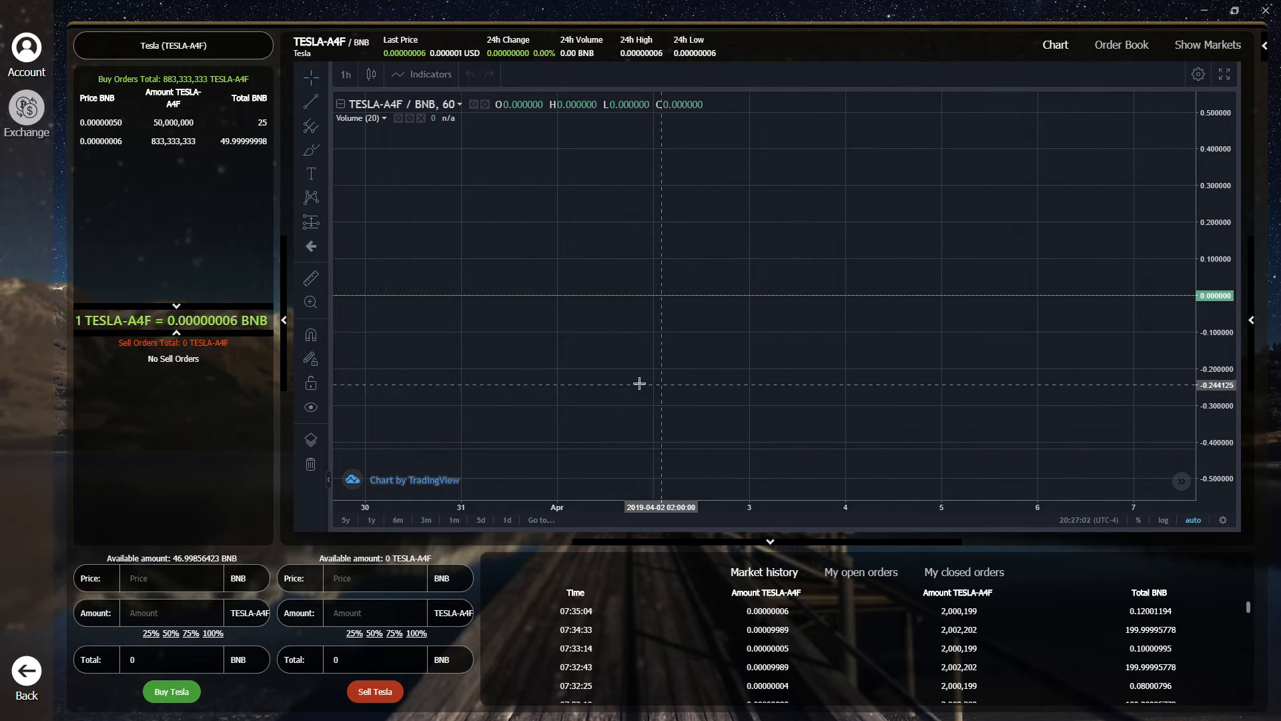
Leave the TESLA-A4F/BNB market view and return to the portfolio balances.
{"action": "left_click", "coordinate": [26, 52]}
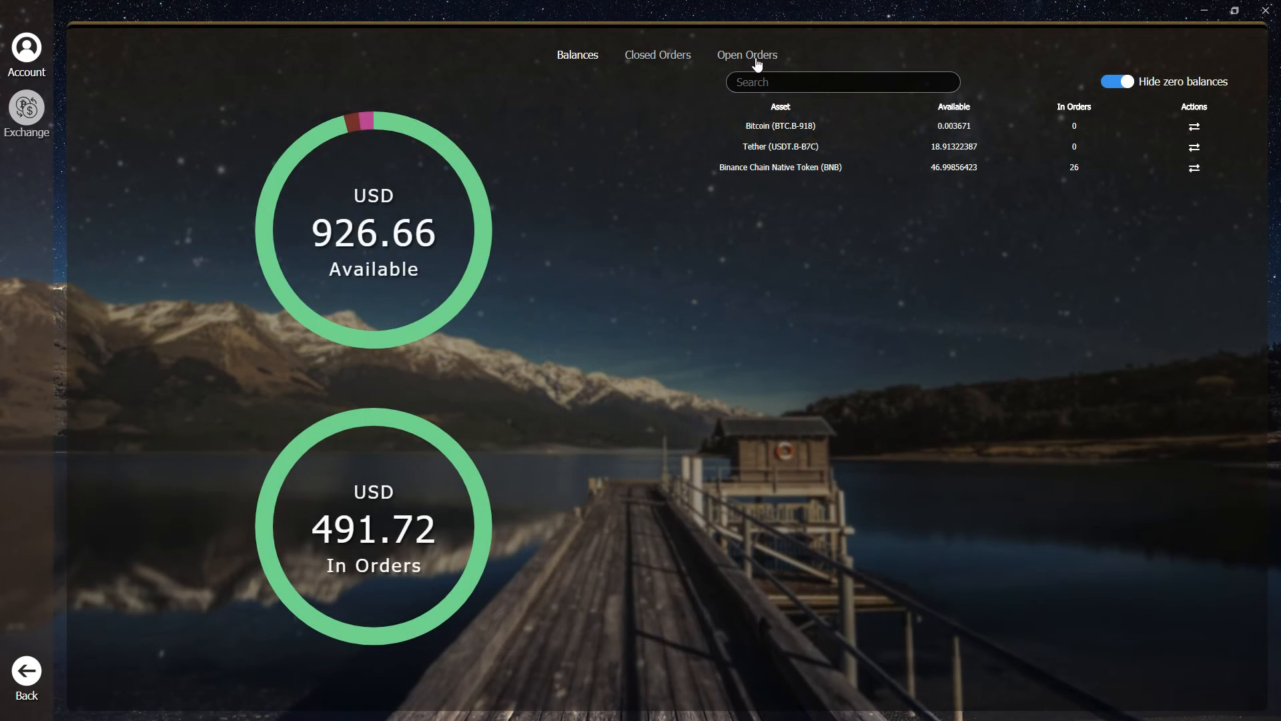
Cancel the open 1 BNB sell order at 19.0163 from Open Orders.
{"action": "left_click", "coordinate": [744, 55]}
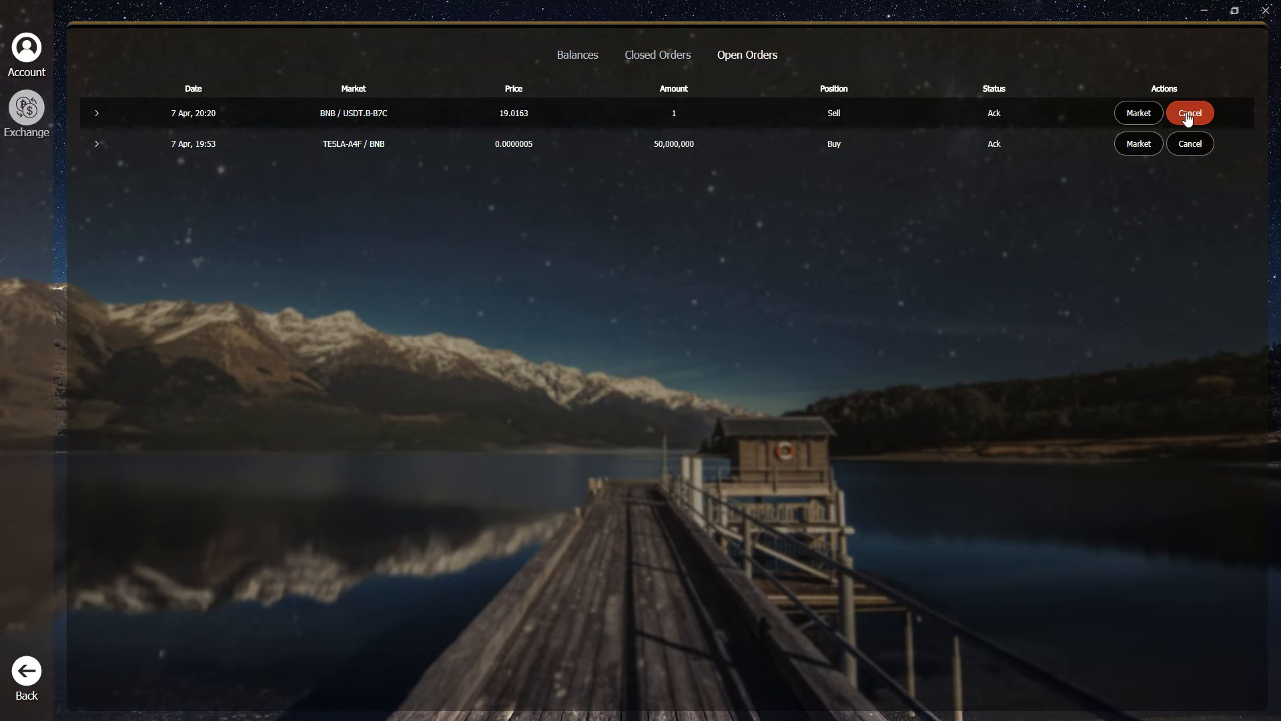
{"action": "left_click", "coordinate": [1189, 112]}
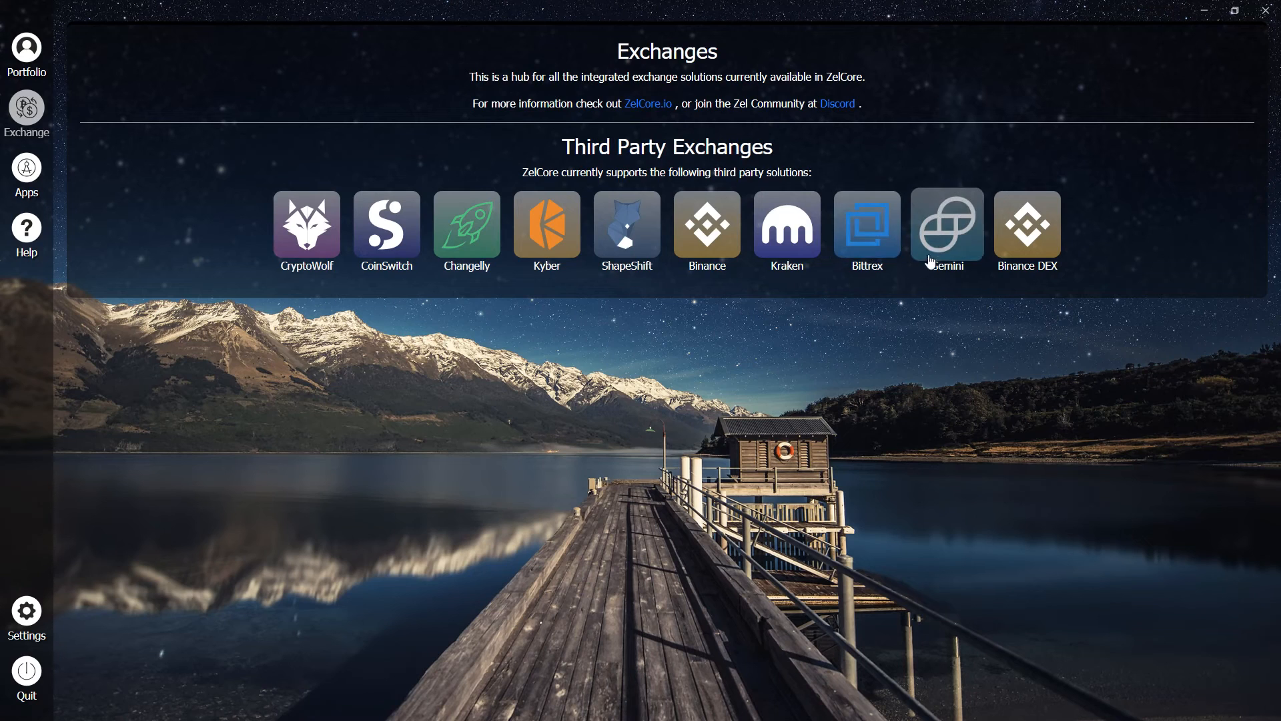
{"action": "mouse_move", "coordinate": [878, 311]}
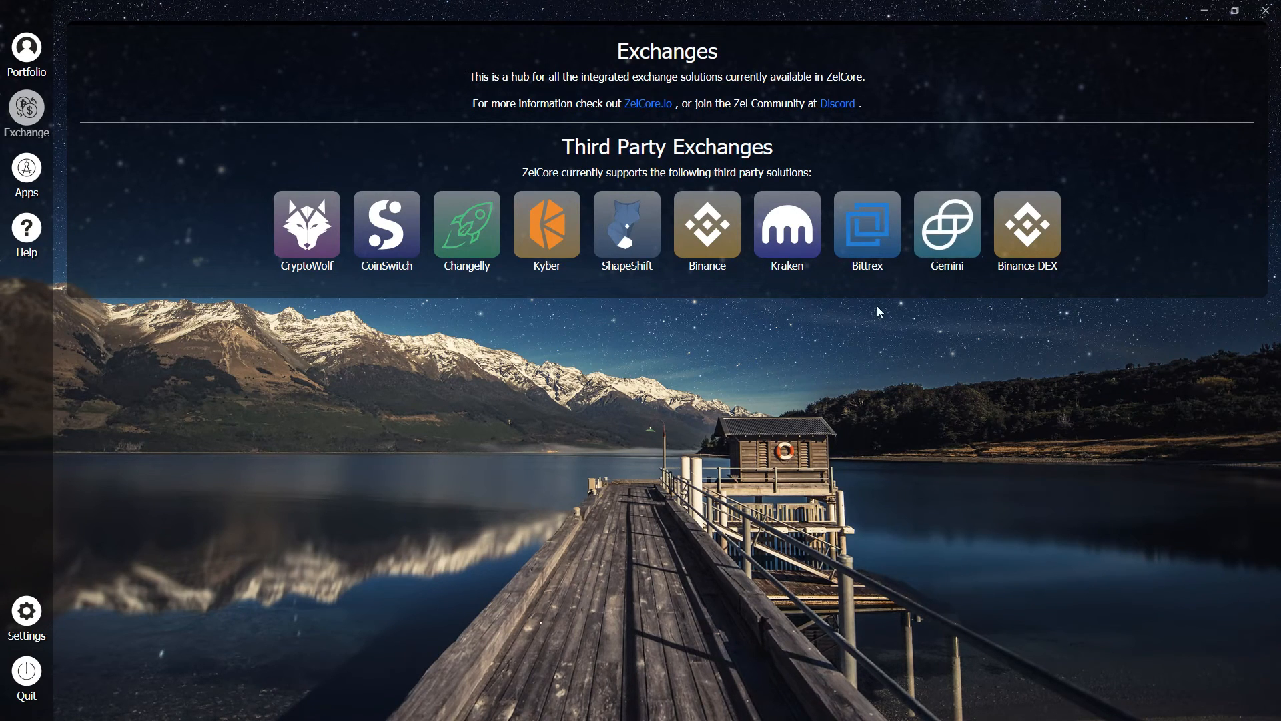
{"action": "mouse_move", "coordinate": [706, 224]}
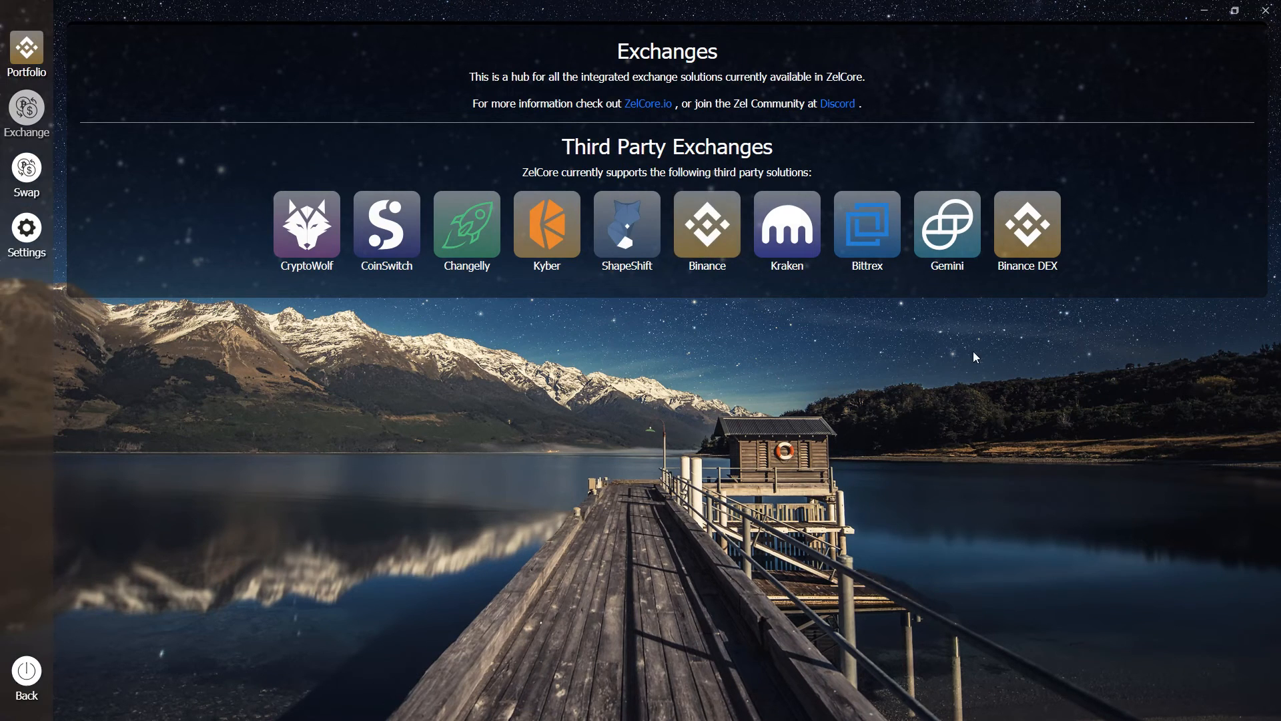
Choose Binance from the Exchanges hub to reach its trading screen.
{"action": "left_click", "coordinate": [706, 224]}
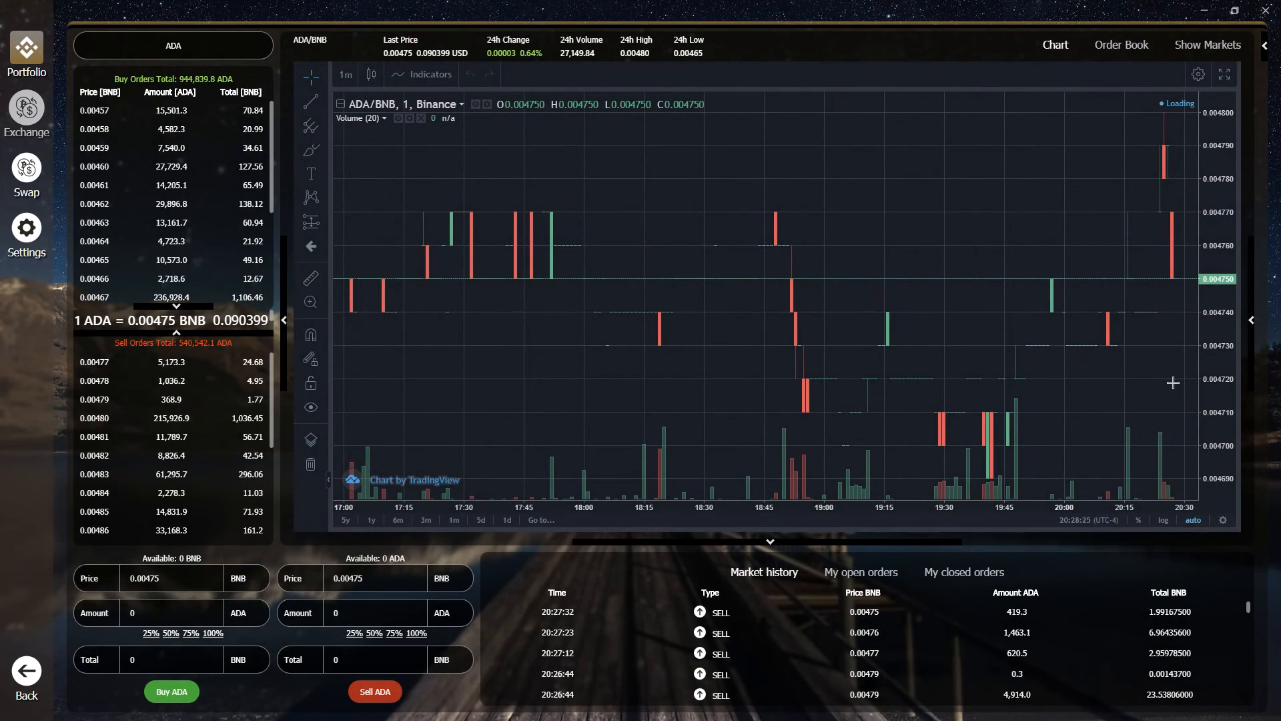
{"action": "mouse_move", "coordinate": [1146, 395]}
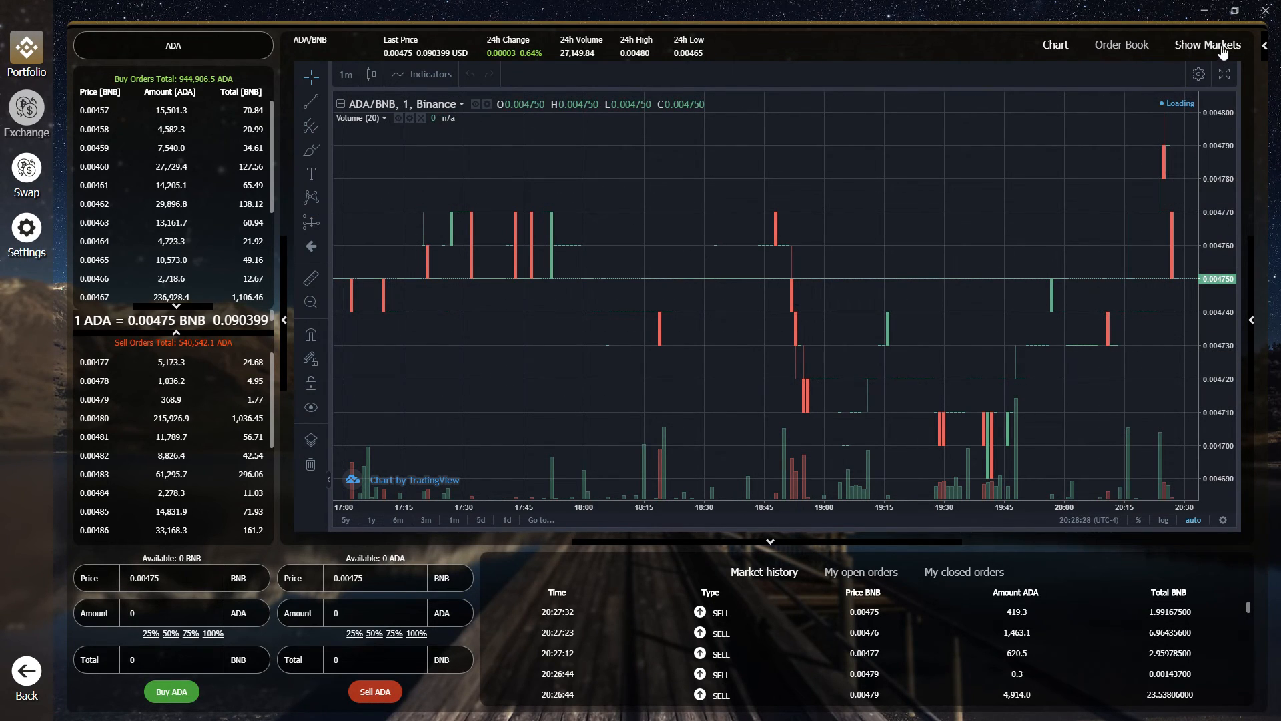
Show the full Binance market list beside ADA/BNB and scroll through it.
{"action": "left_click", "coordinate": [1207, 45]}
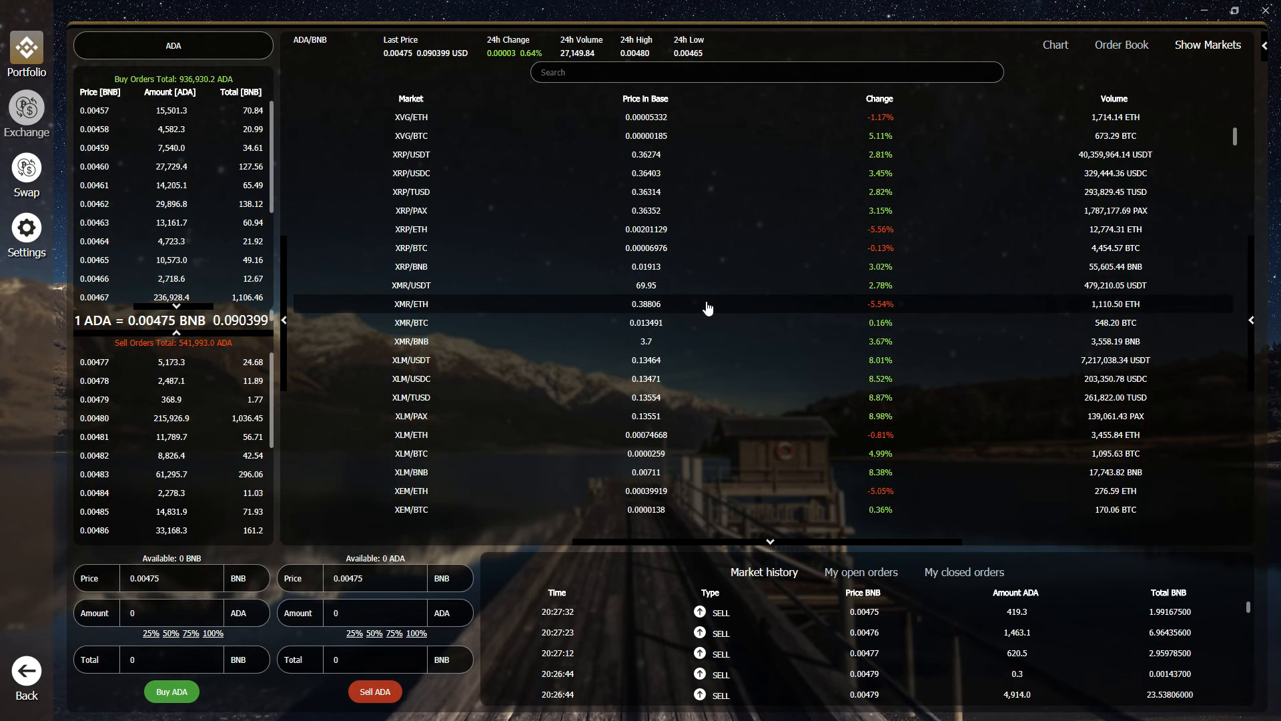
{"action": "scroll", "scroll_direction": "down", "scroll_amount": 3}
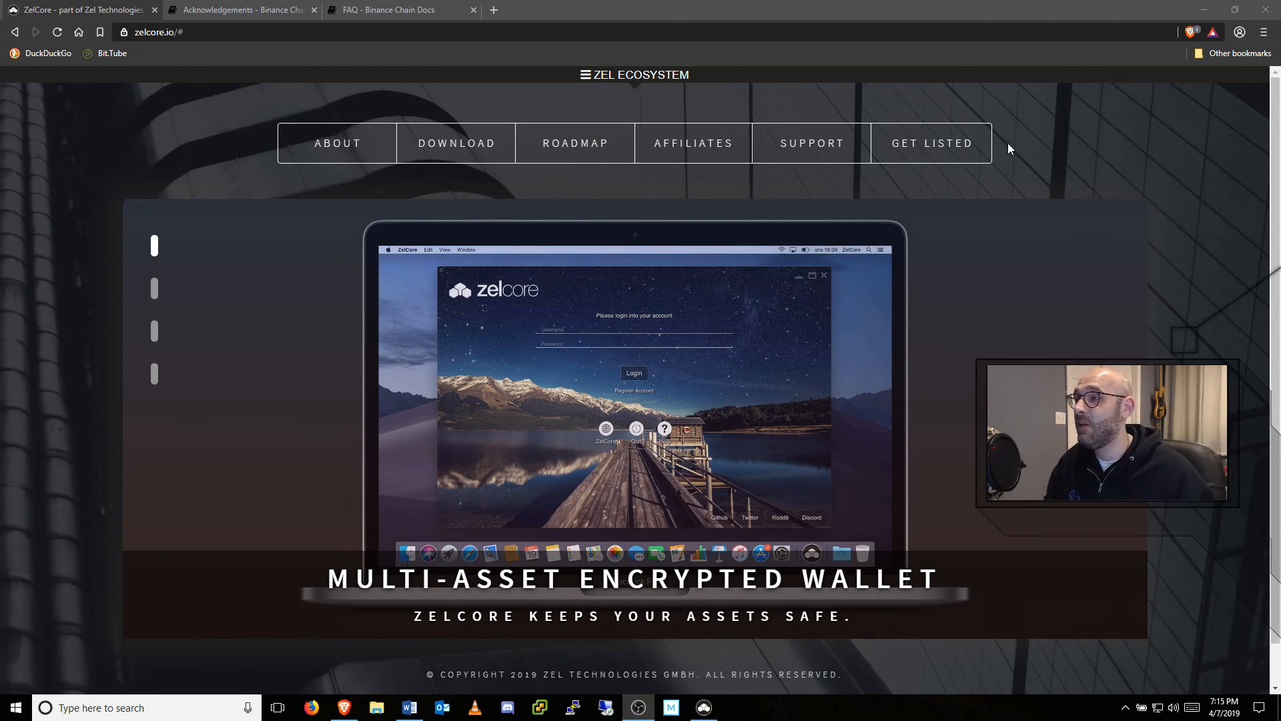
Show the ZelCore download section on zelcore.io listing desktop and mobile builds at version 1.4.3.
{"action": "left_click", "coordinate": [456, 143]}
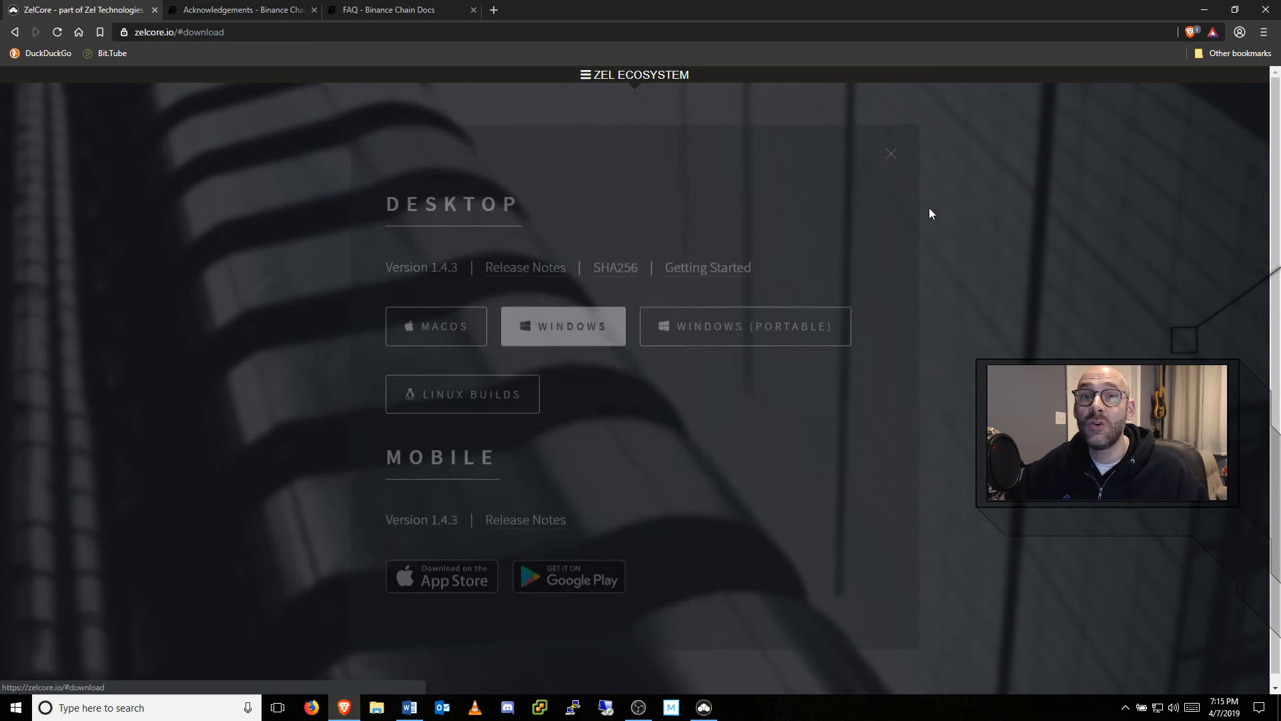